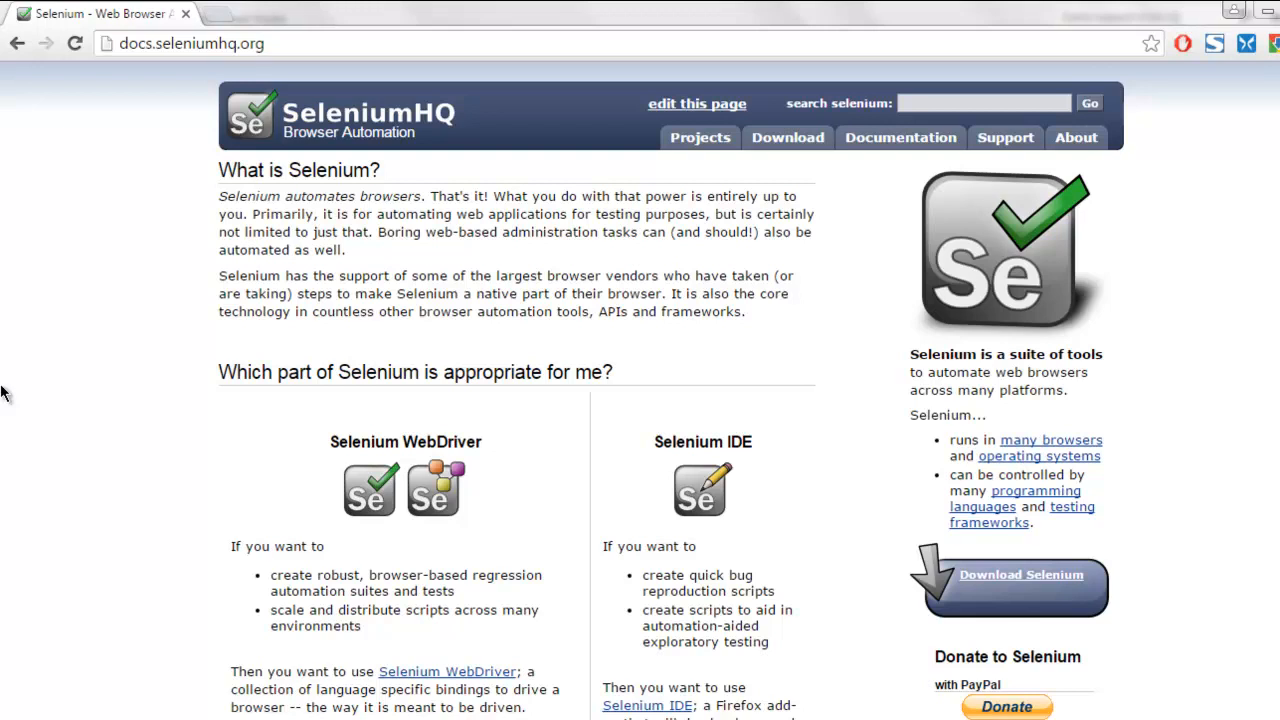
{"action": "mouse_move", "coordinate": [768, 152]}
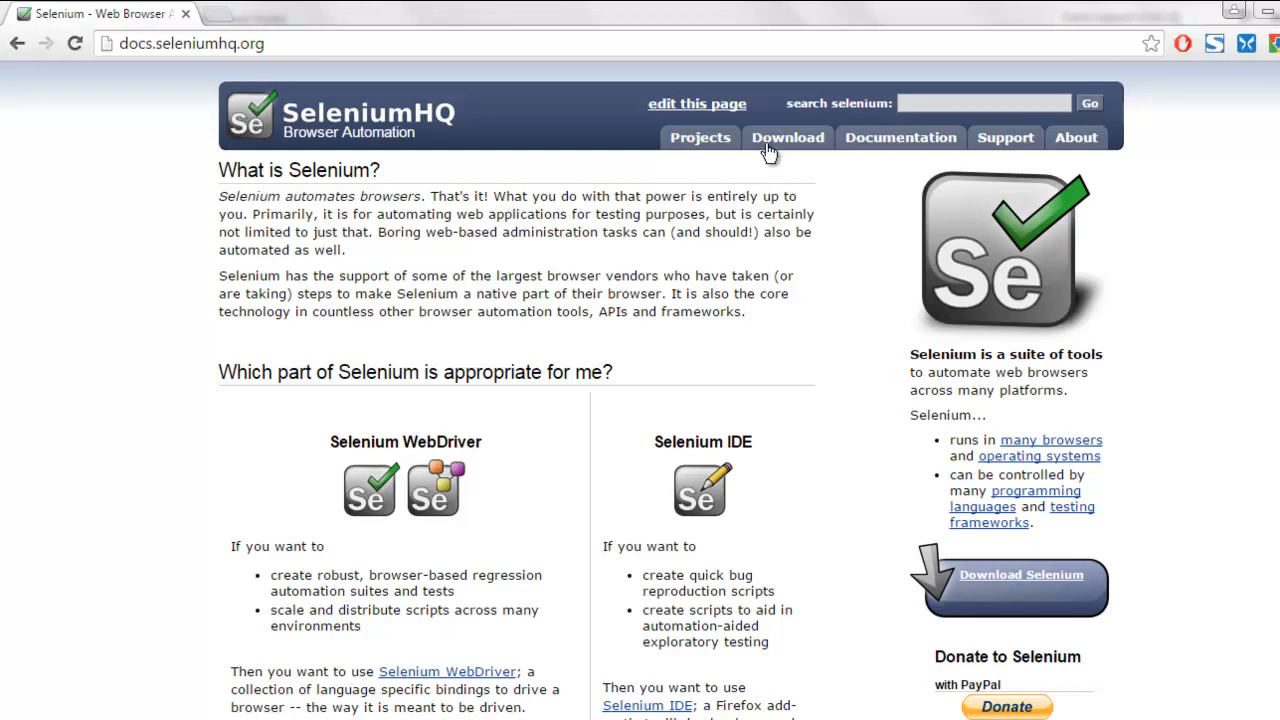
- Reach the Selenium Client & WebDriver Language Bindings downloads list, including the C# 2.52.0 binding
{"action": "left_click", "coordinate": [788, 136]}
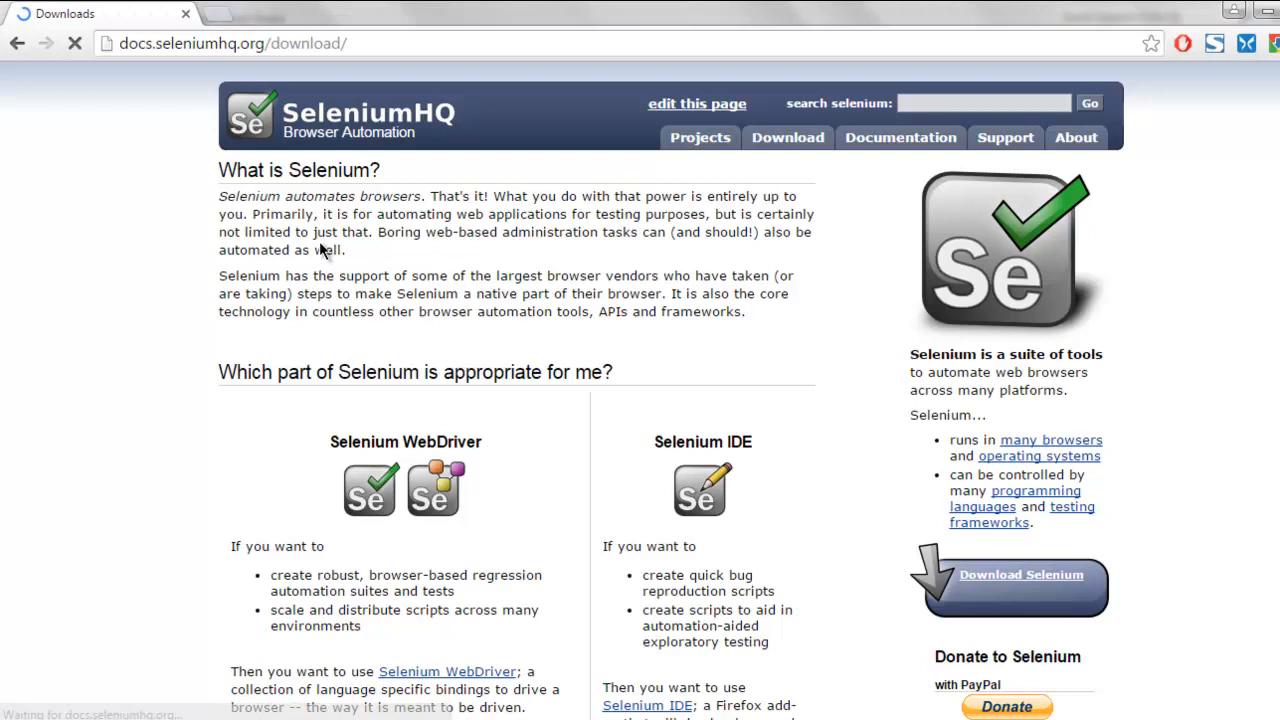
{"action": "left_click", "coordinate": [788, 136]}
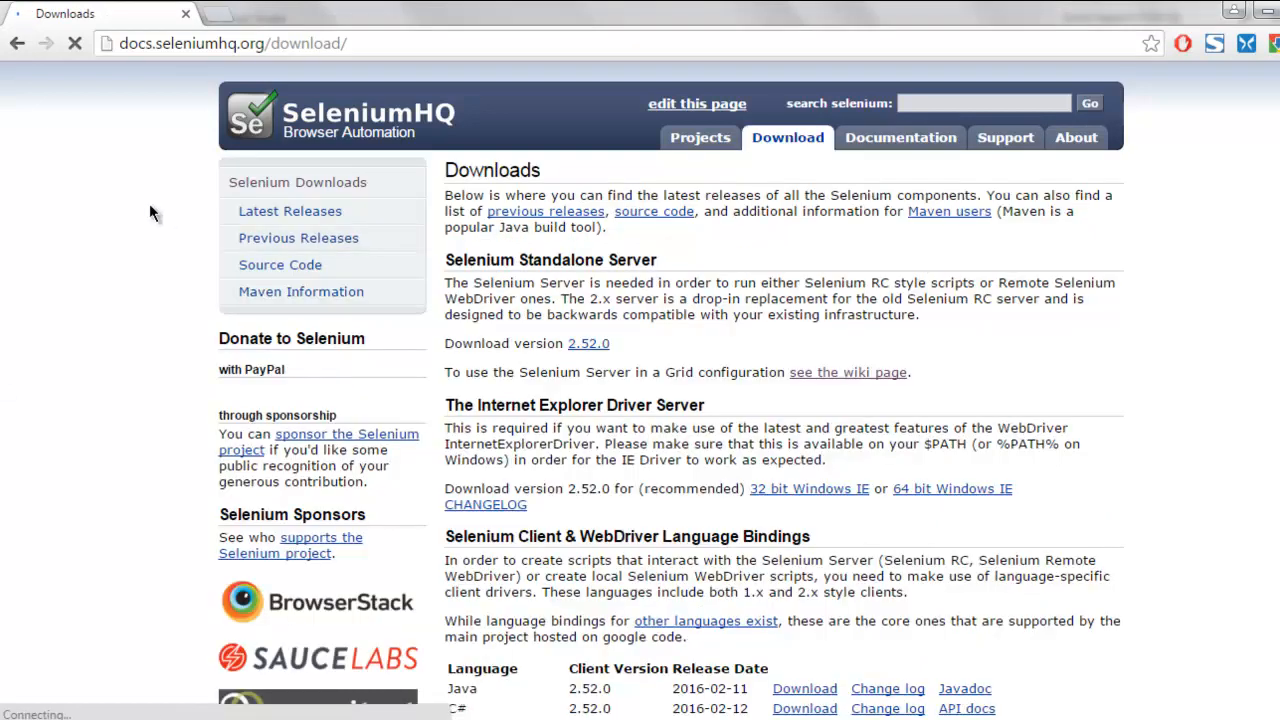
{"action": "scroll", "scroll_direction": "down", "scroll_amount": 3}
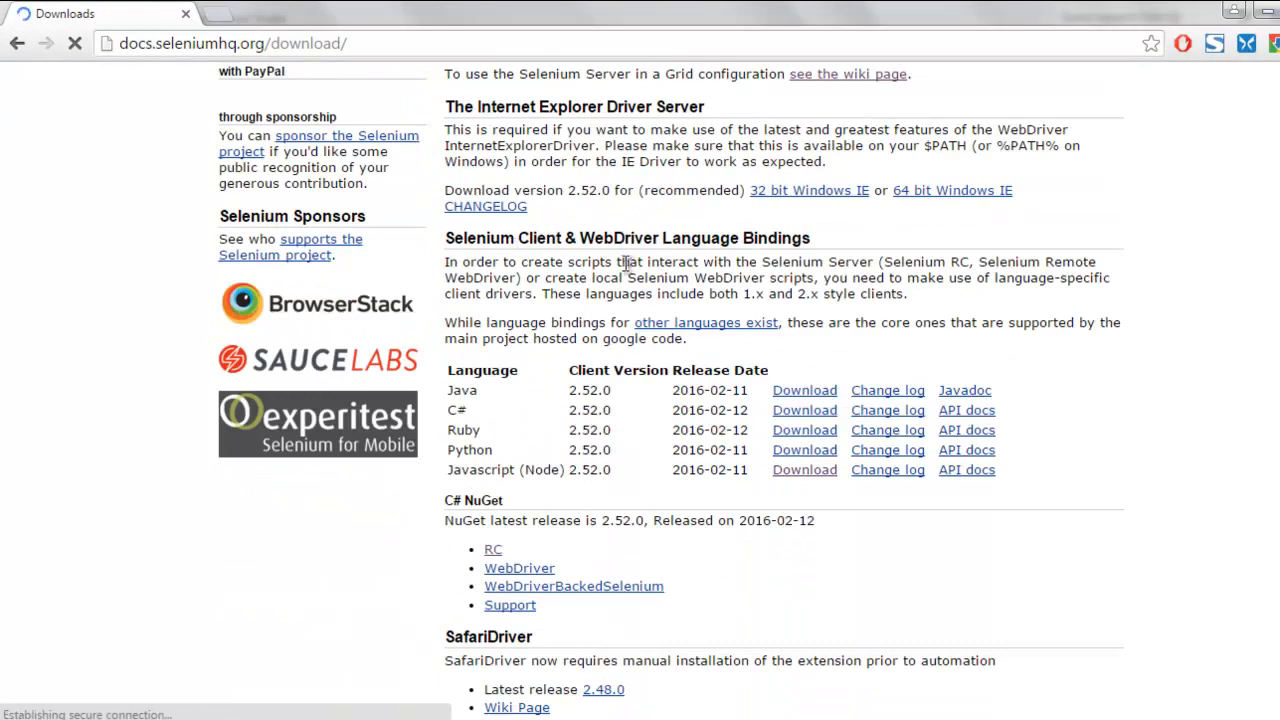
{"action": "scroll", "scroll_direction": "down", "scroll_amount": 3}
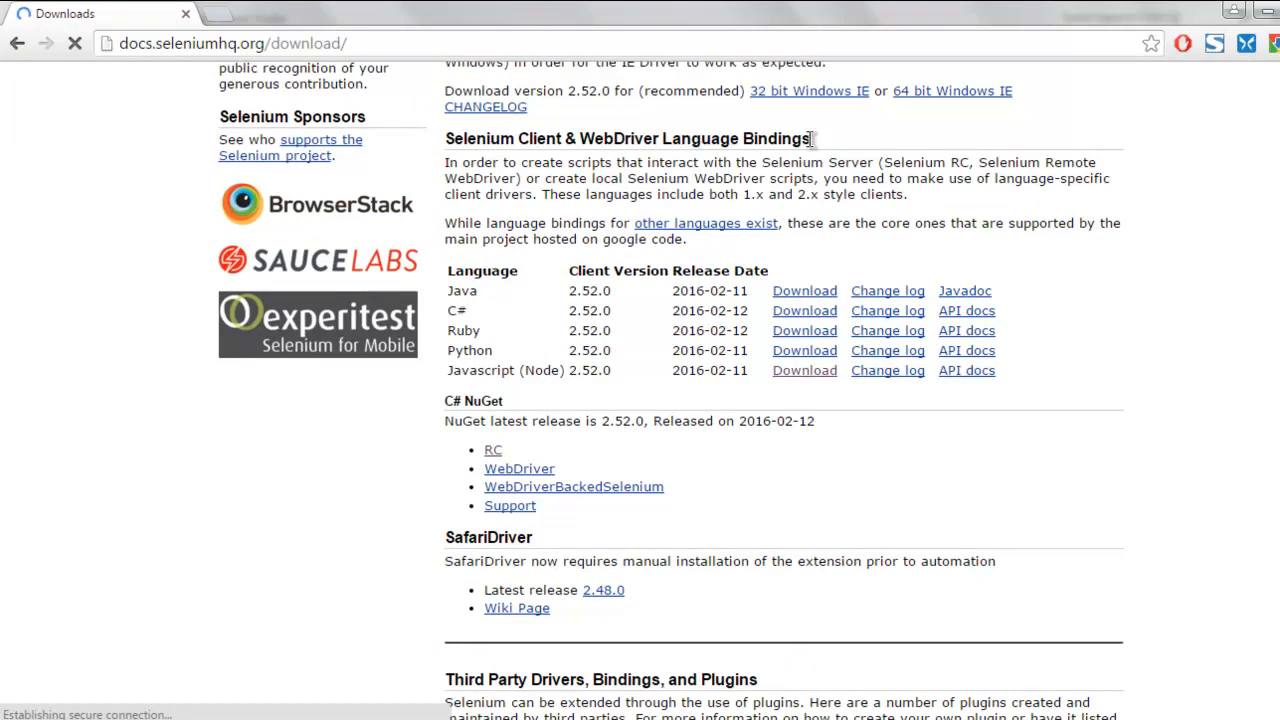
{"action": "left_click", "coordinate": [804, 310]}
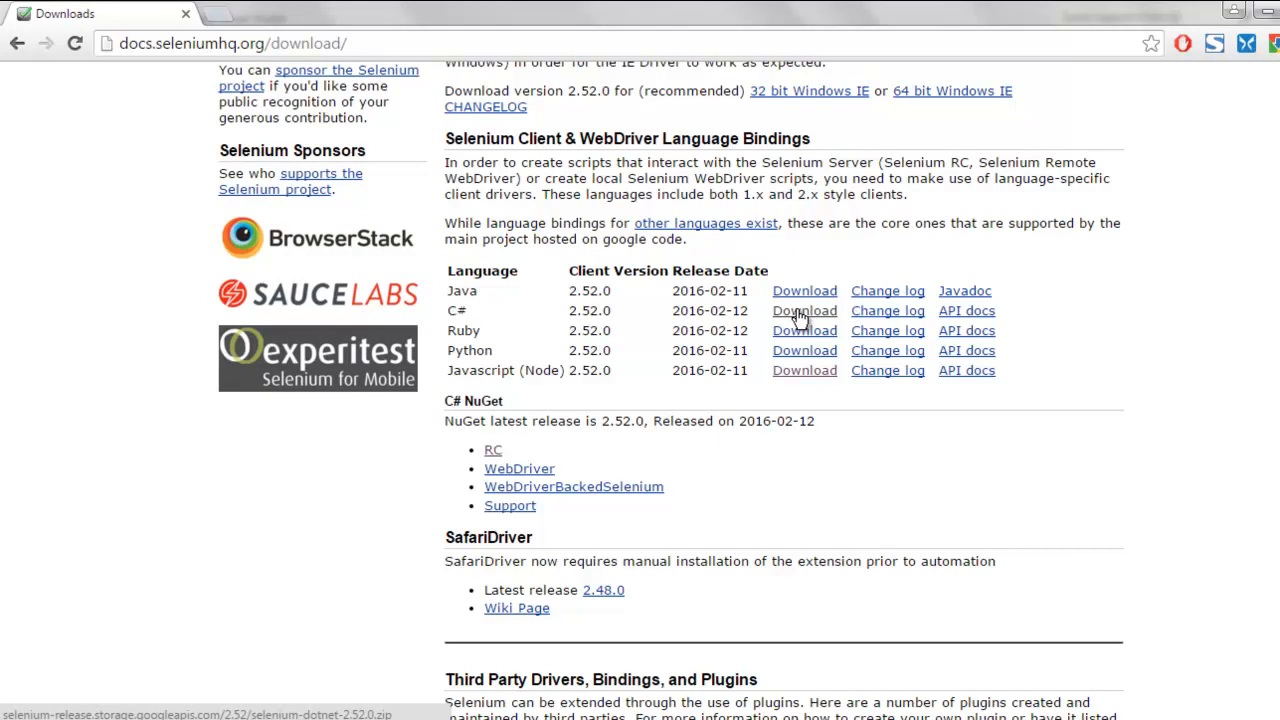
{"action": "mouse_move", "coordinate": [816, 316]}
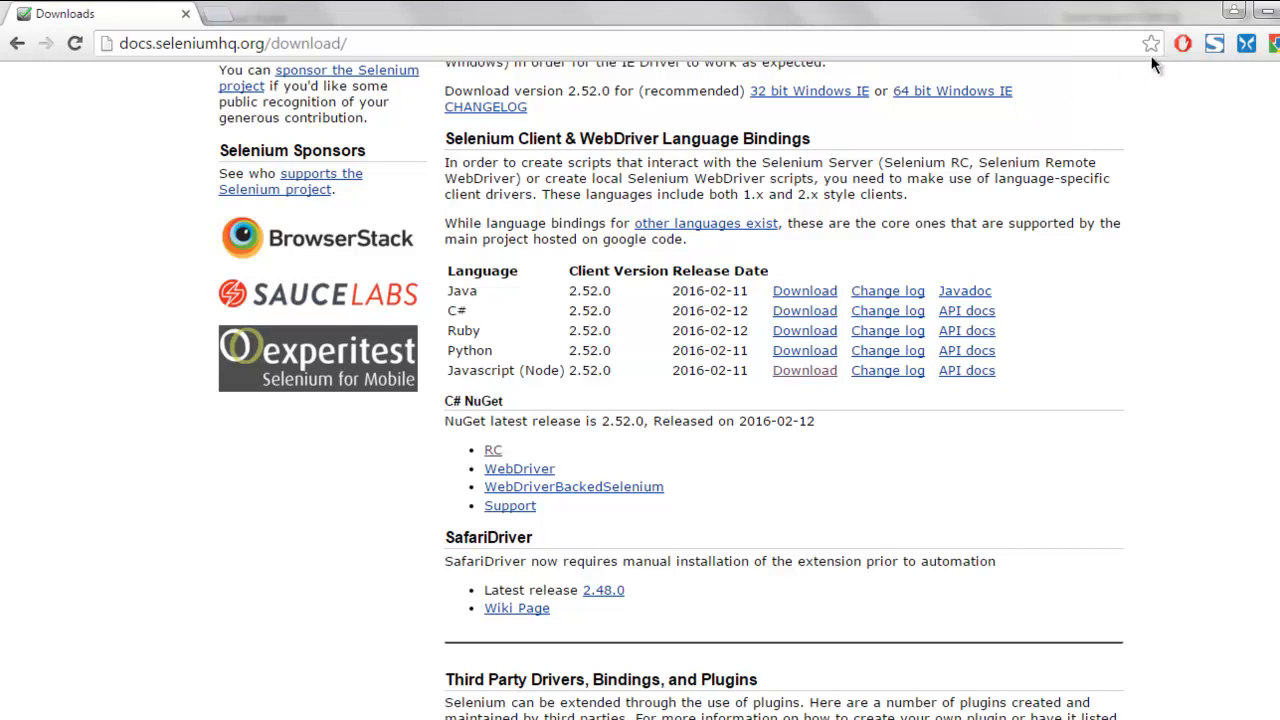
{"action": "mouse_move", "coordinate": [1126, 126]}
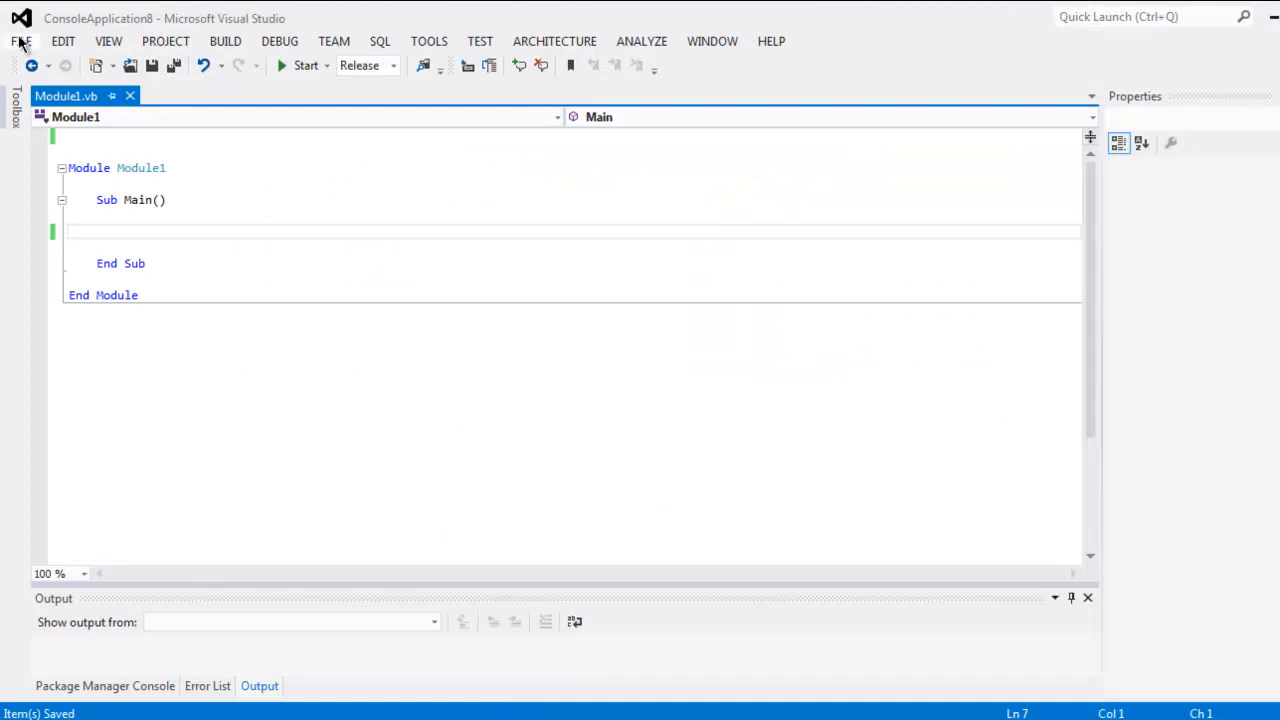
{"action": "left_click", "coordinate": [18, 40]}
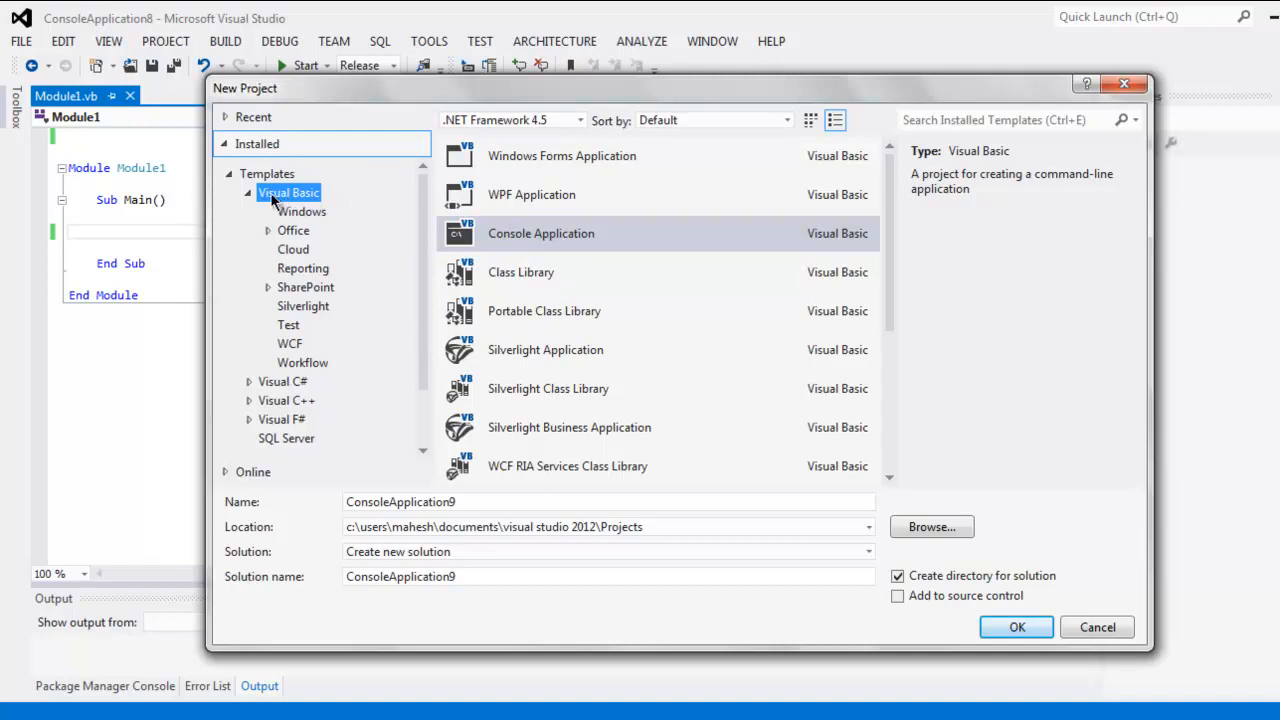
{"action": "mouse_move", "coordinate": [504, 248]}
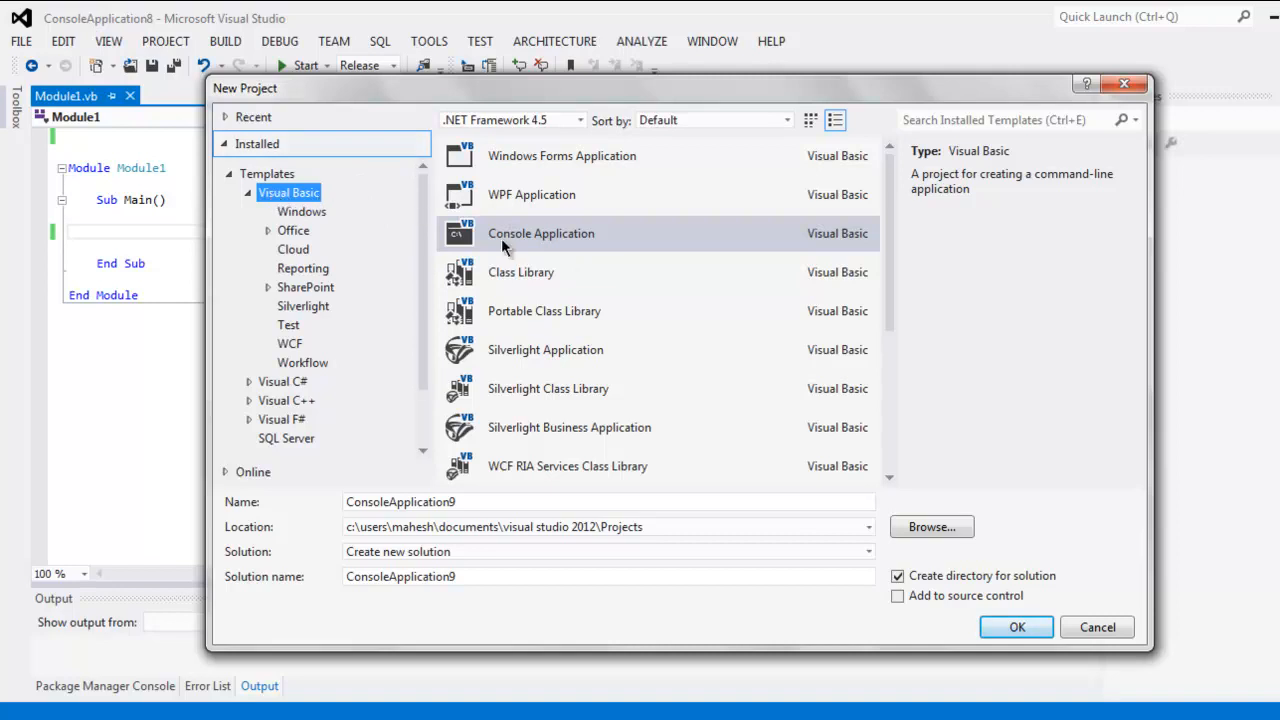
{"action": "mouse_move", "coordinate": [504, 248]}
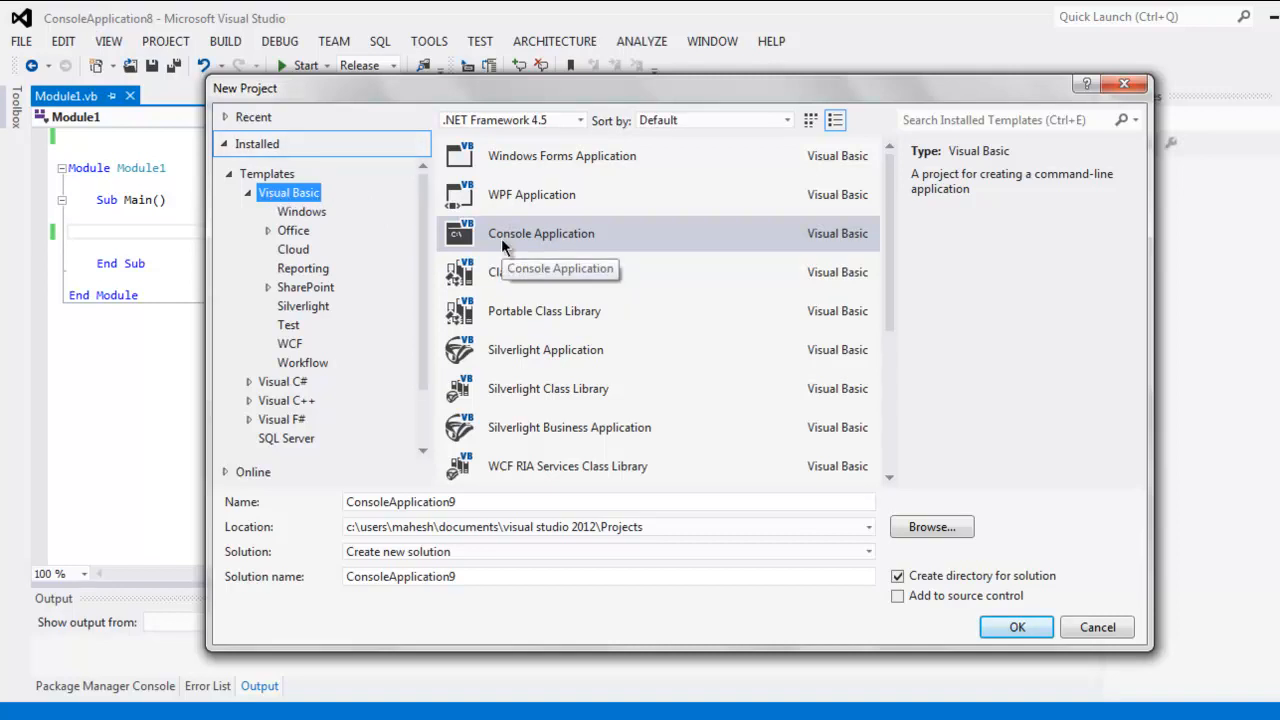
{"action": "mouse_move", "coordinate": [1124, 218]}
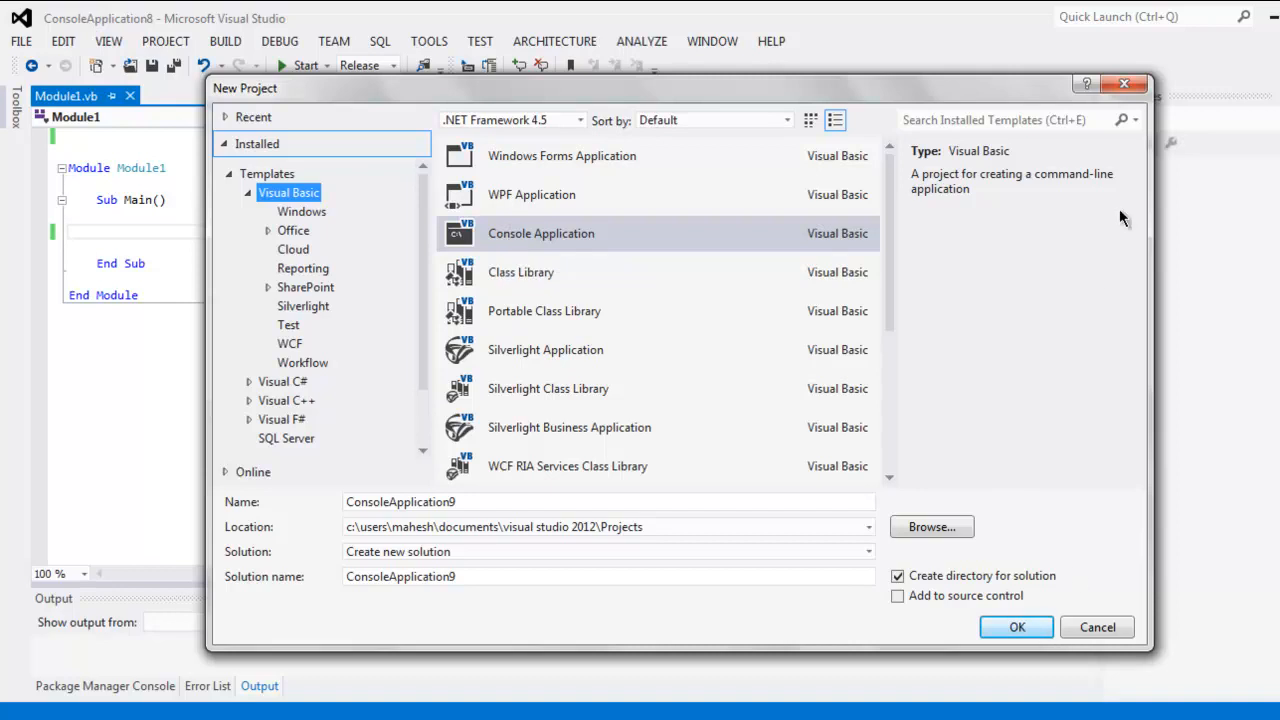
{"action": "left_click", "coordinate": [1022, 628]}
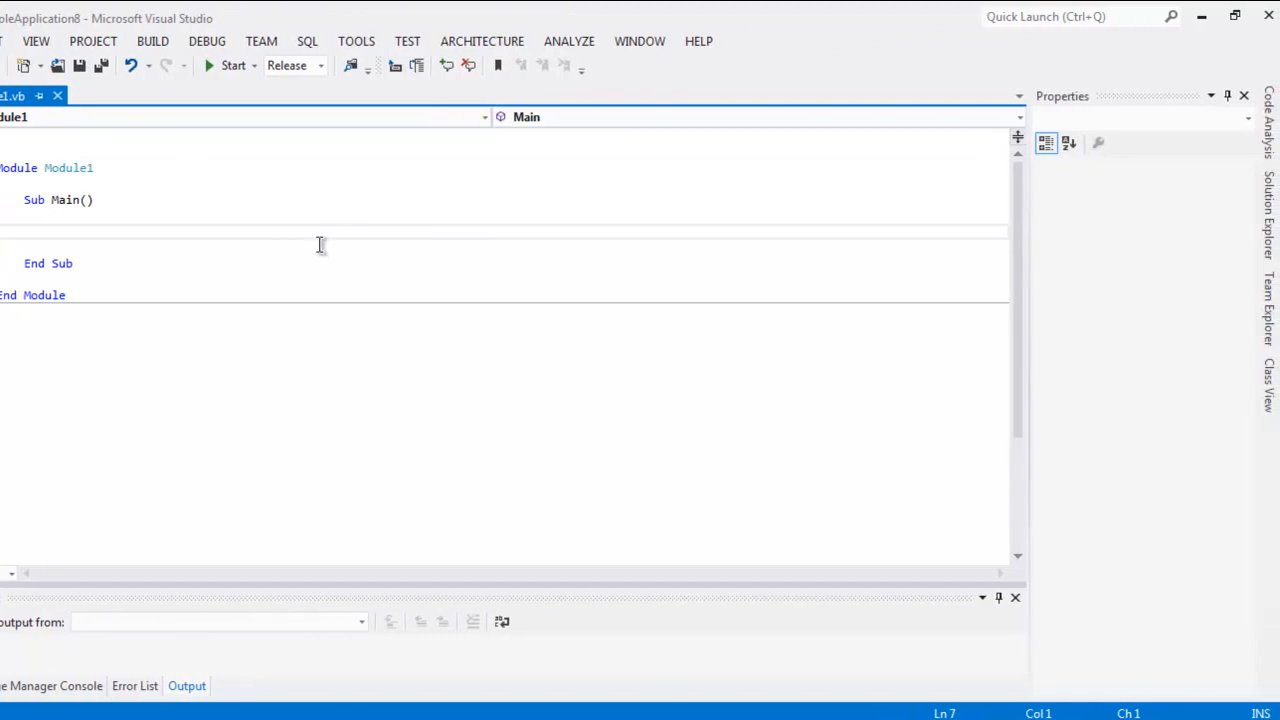
{"action": "mouse_move", "coordinate": [1272, 204]}
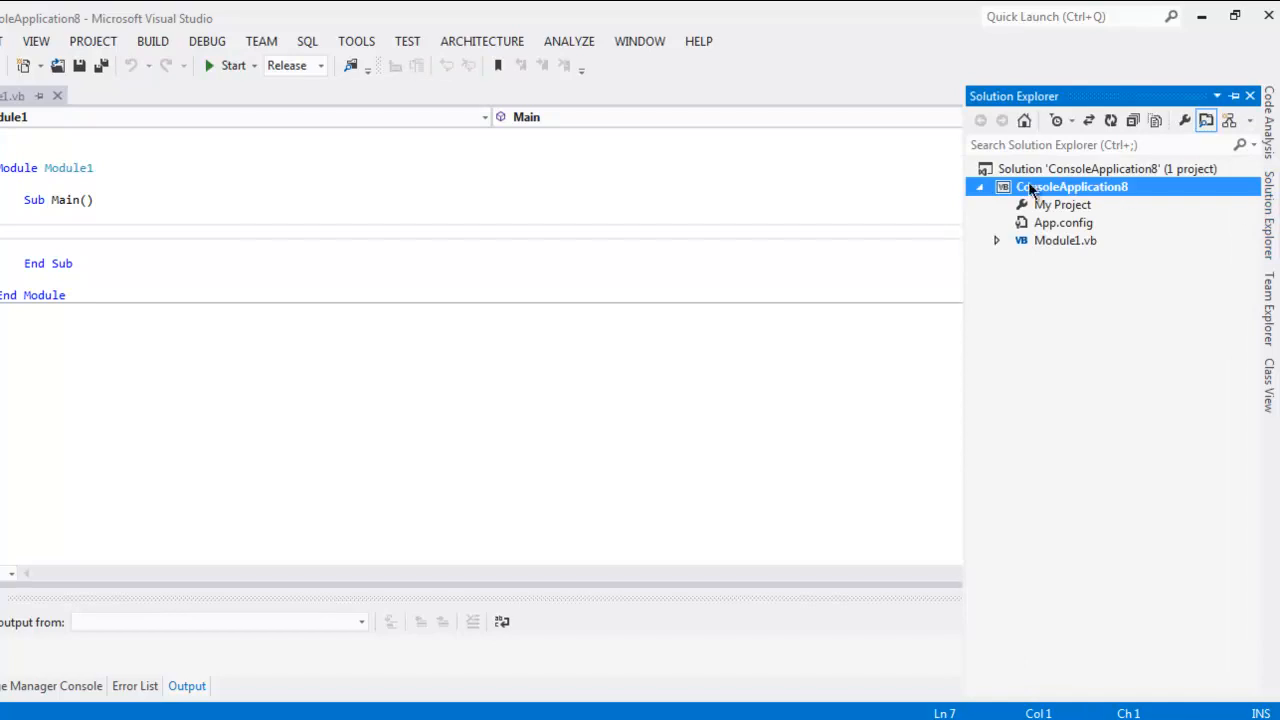
- Bring up Add Reference for the ConsoleApplication8 project from its context menu
{"action": "right_click", "coordinate": [1076, 188]}
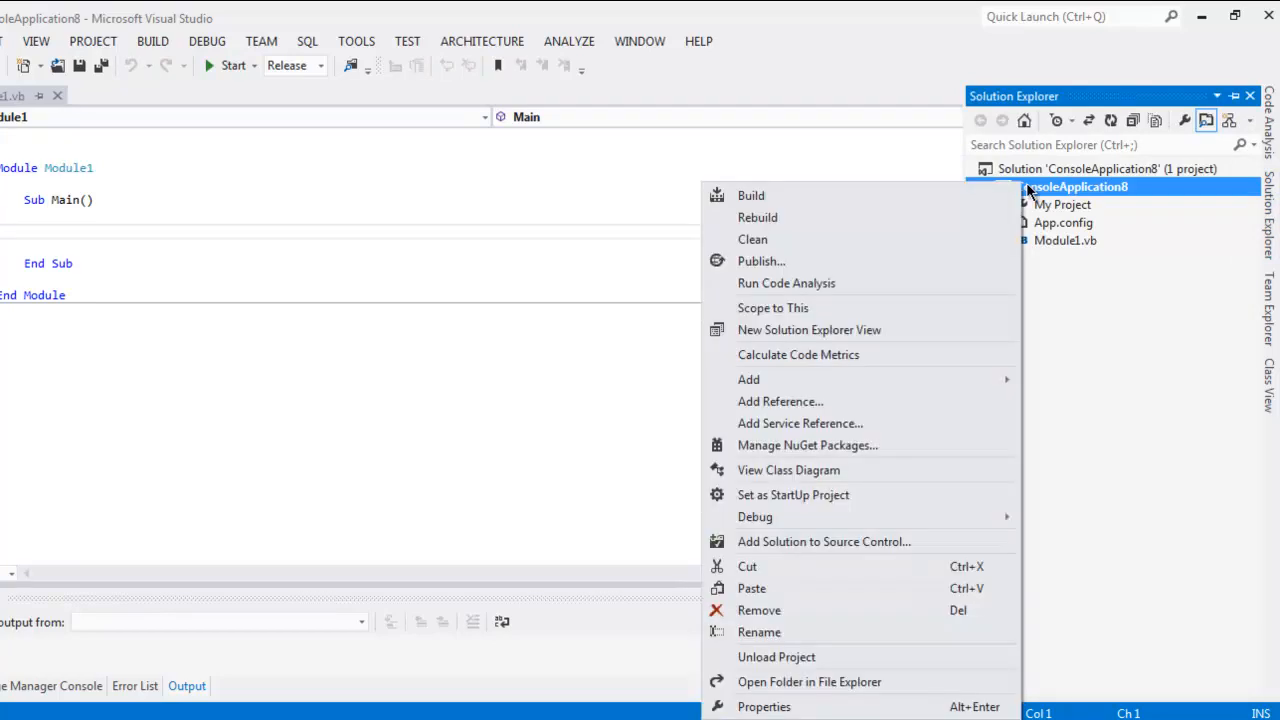
{"action": "mouse_move", "coordinate": [798, 408]}
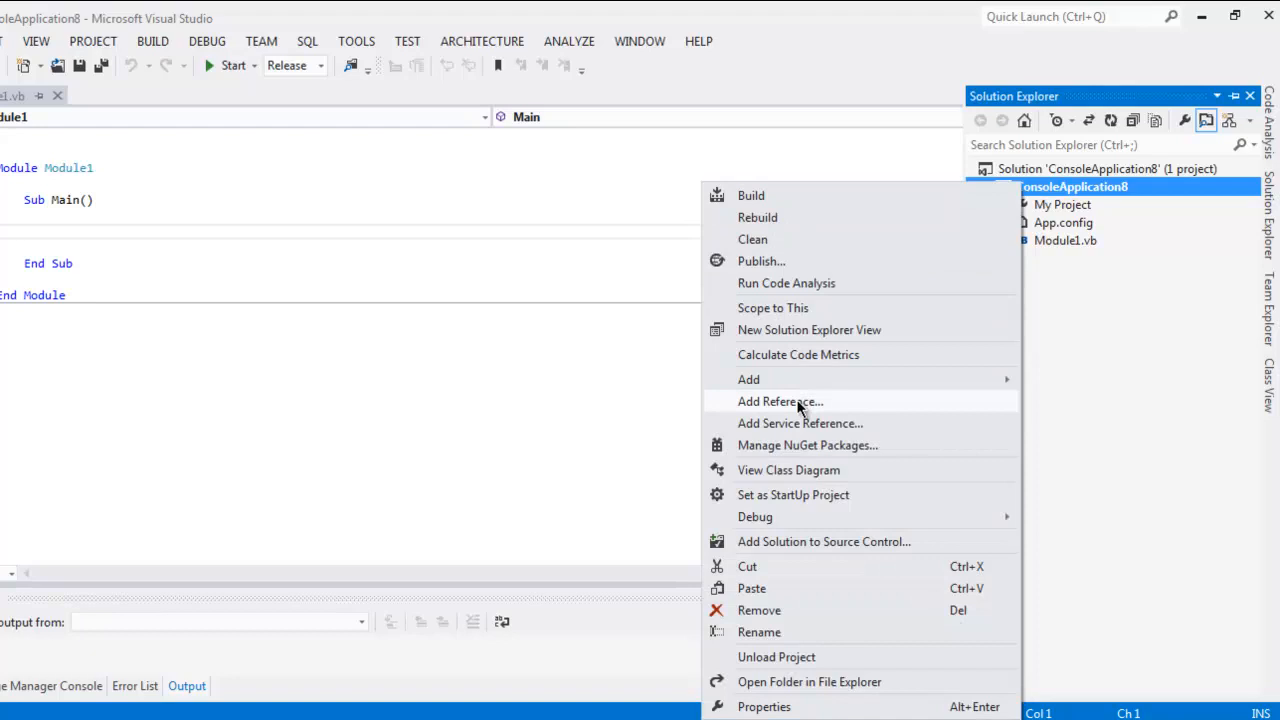
{"action": "left_click", "coordinate": [780, 400]}
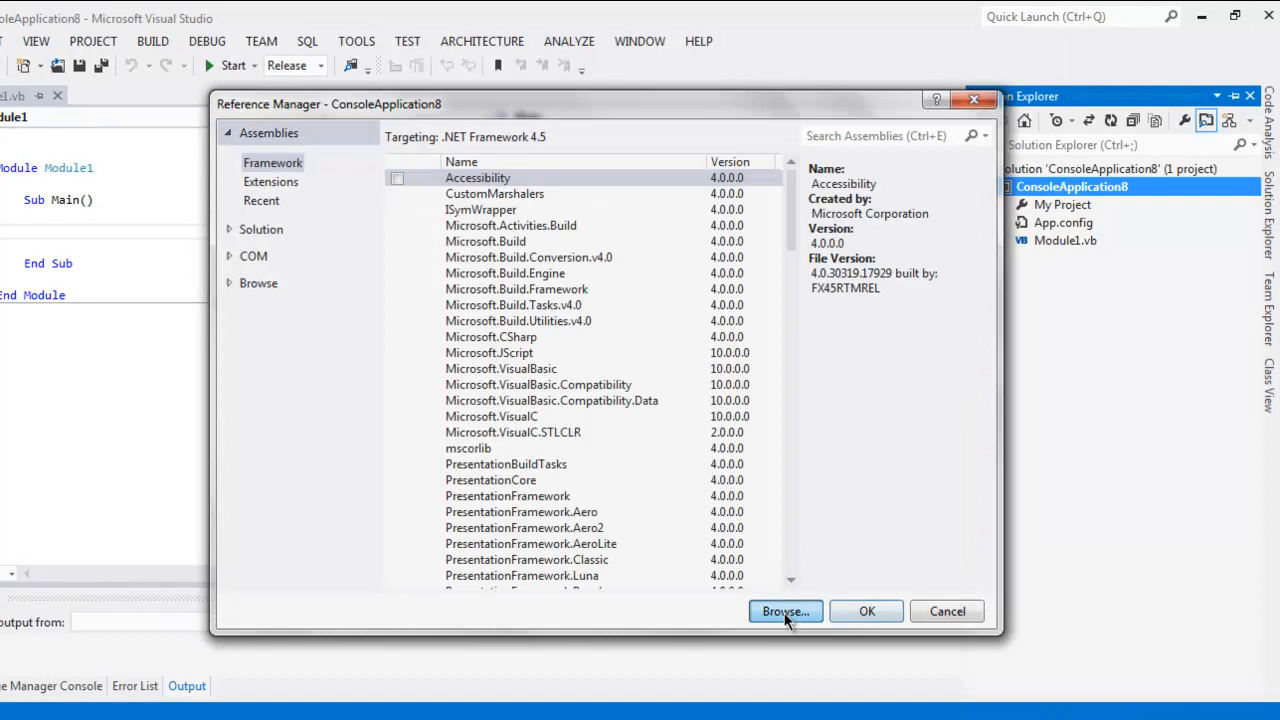
- Browse the Selenium net40 DLLs on disk, then cancel and close without adding references
{"action": "left_click", "coordinate": [784, 612]}
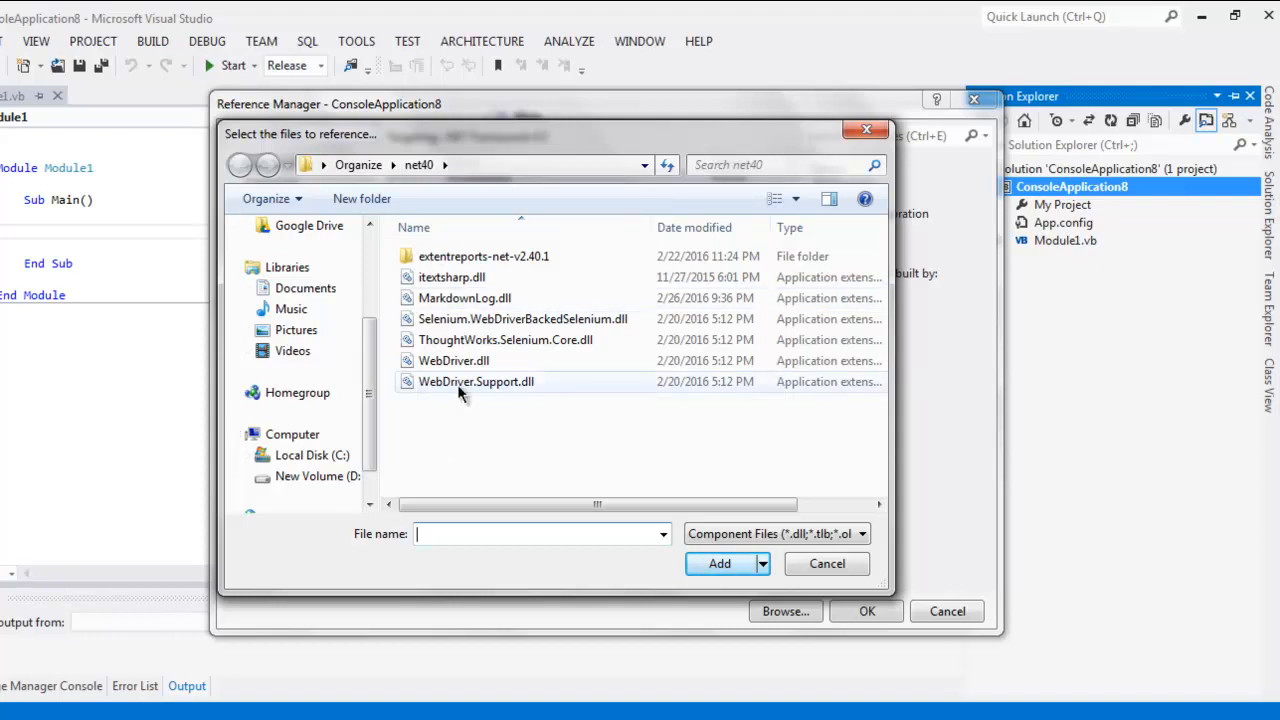
{"action": "mouse_move", "coordinate": [472, 396]}
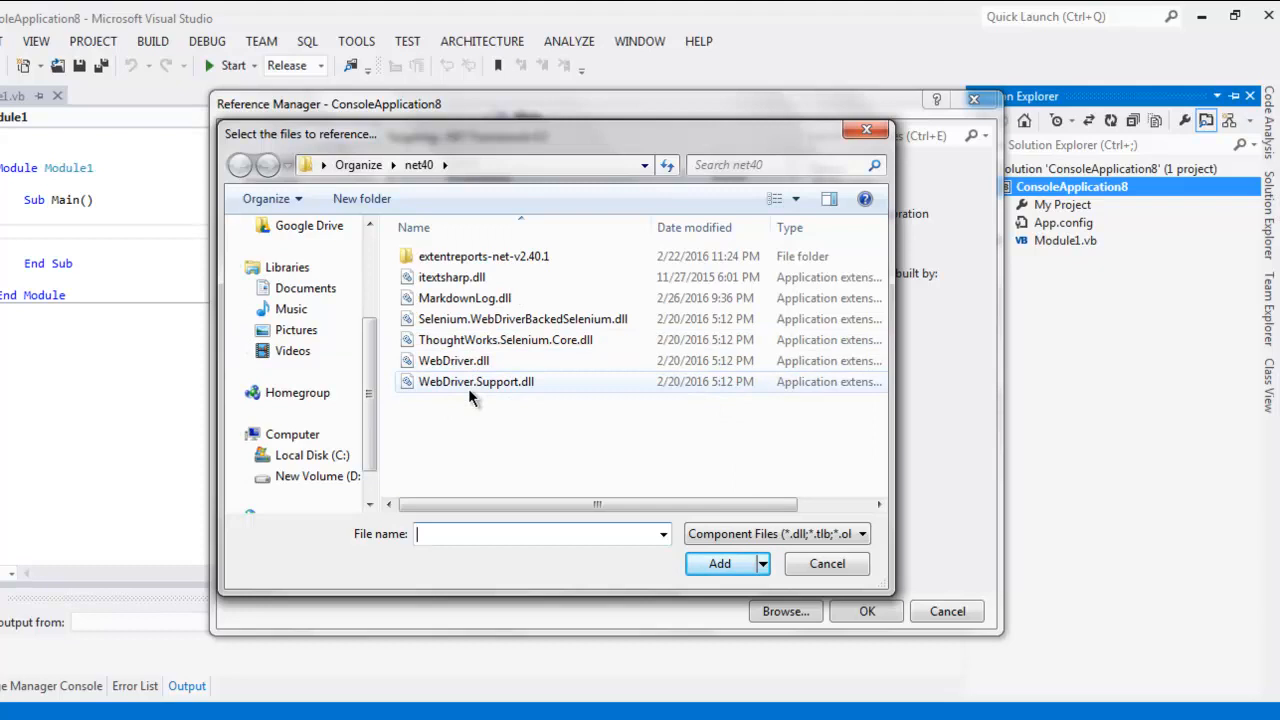
{"action": "mouse_move", "coordinate": [496, 396]}
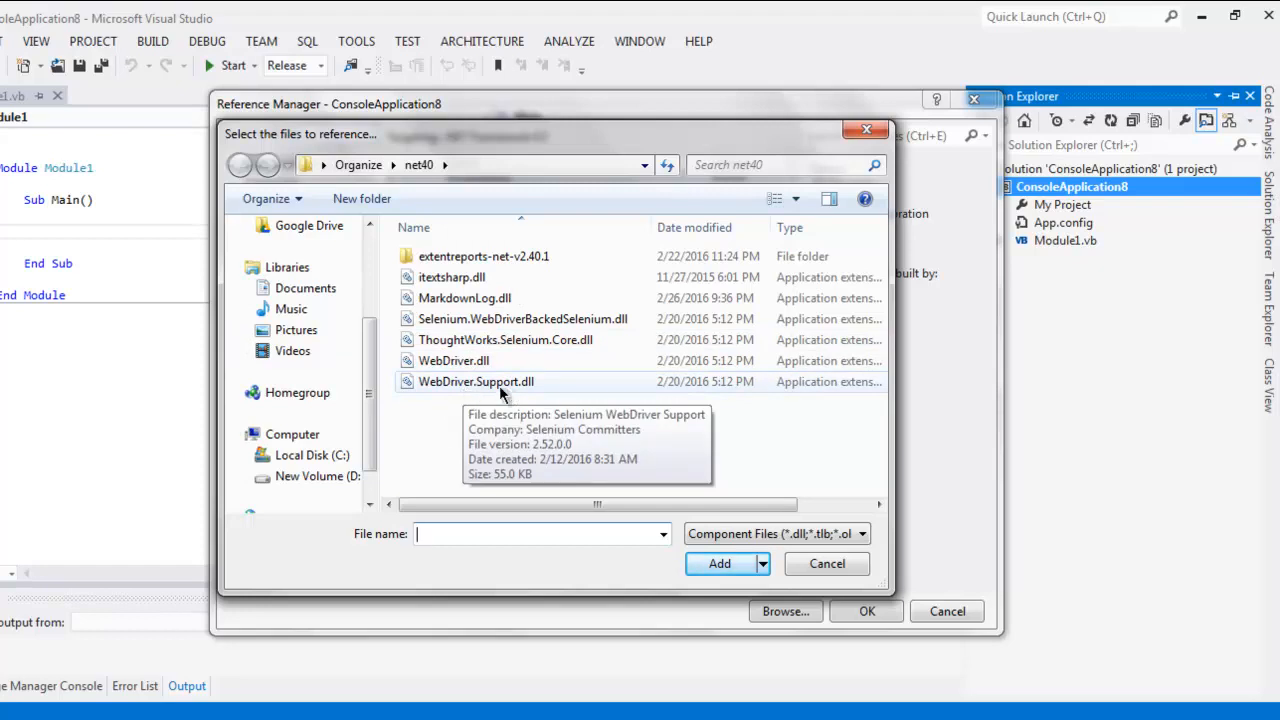
{"action": "mouse_move", "coordinate": [580, 340]}
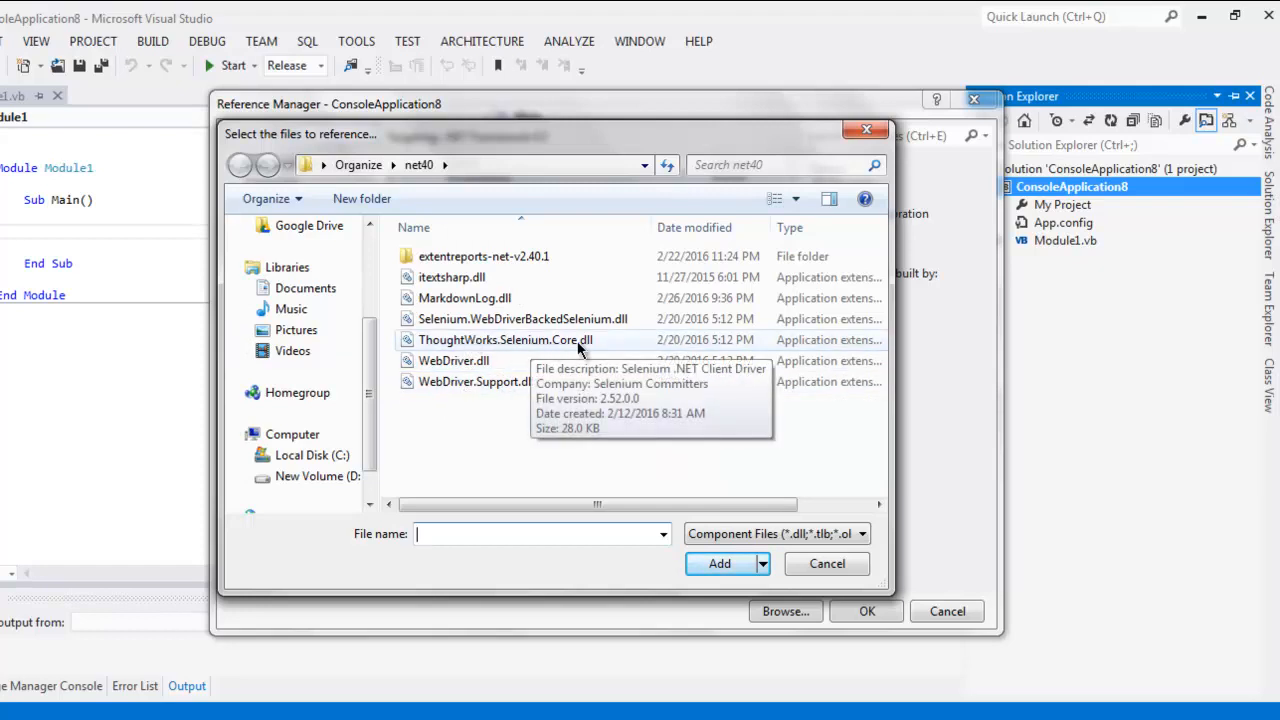
{"action": "mouse_move", "coordinate": [470, 318]}
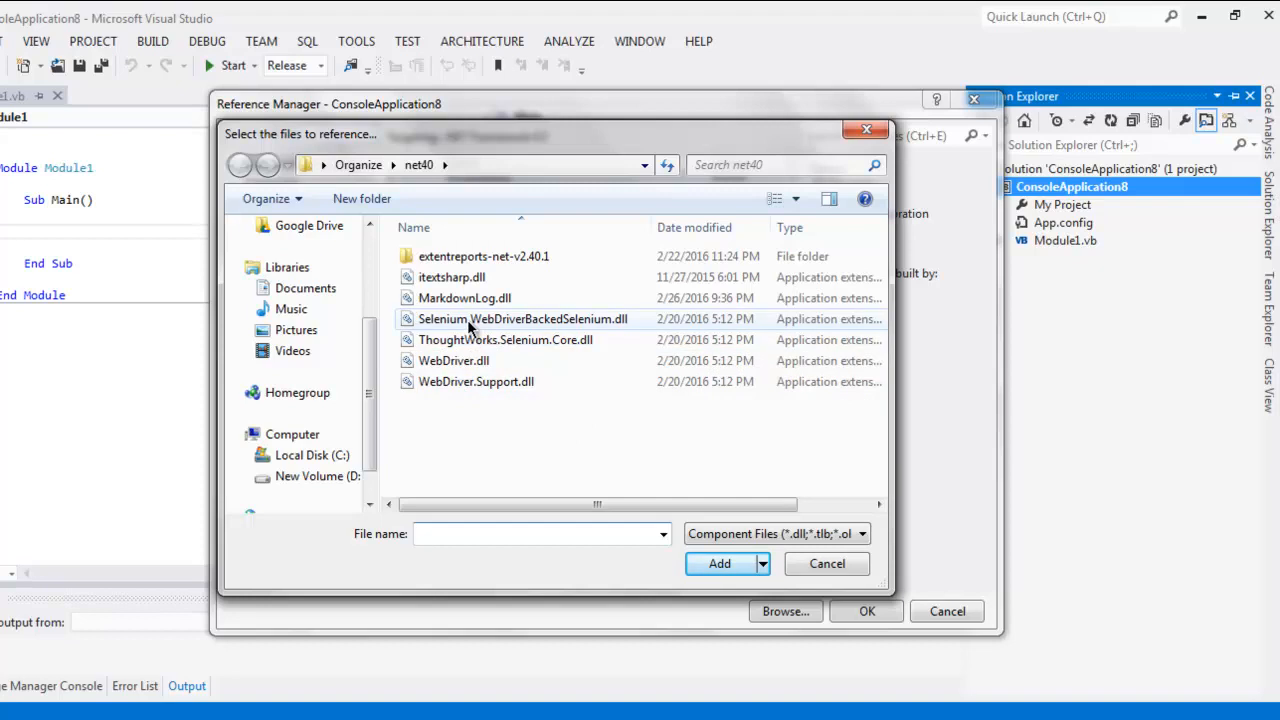
{"action": "mouse_move", "coordinate": [590, 328]}
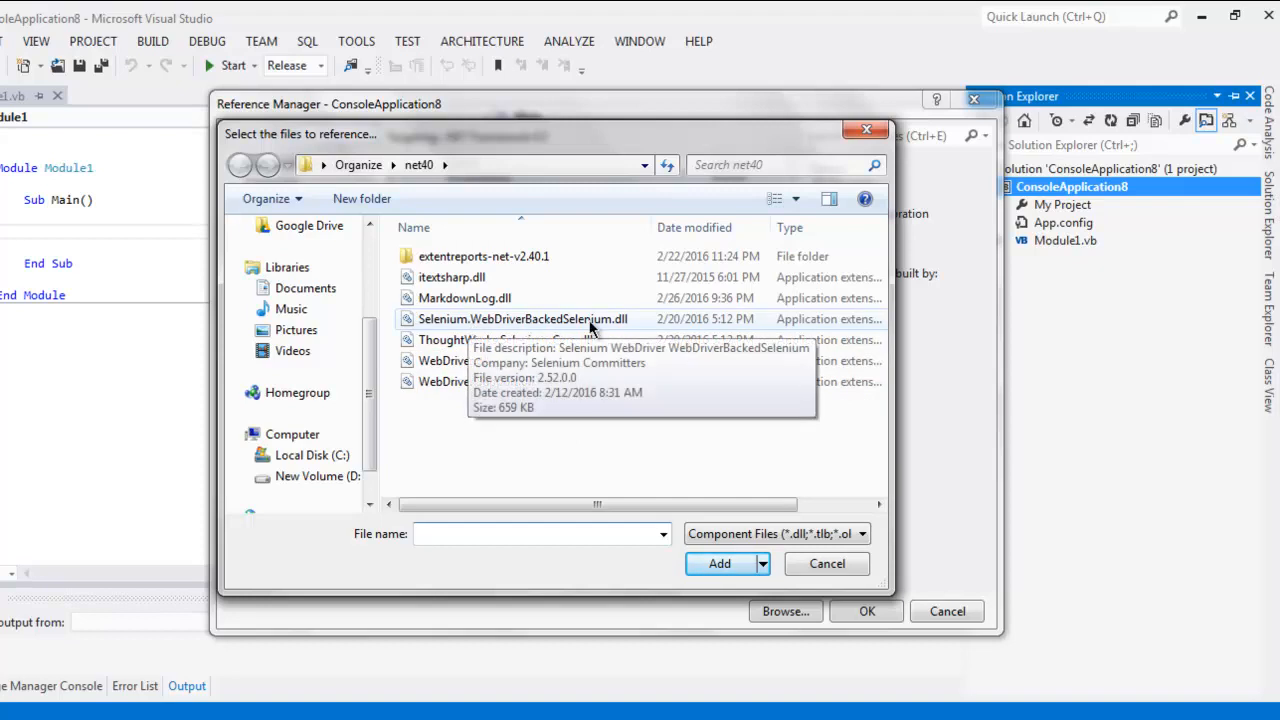
{"action": "mouse_move", "coordinate": [450, 324]}
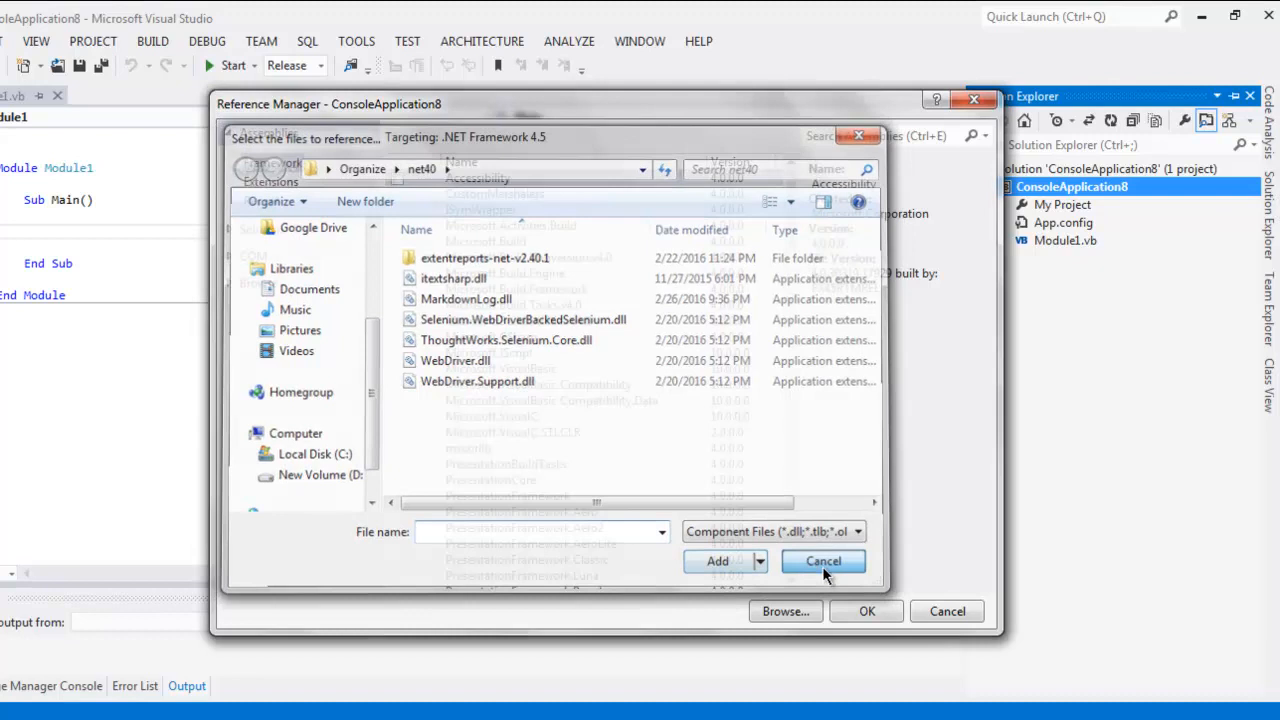
{"action": "left_click", "coordinate": [824, 560]}
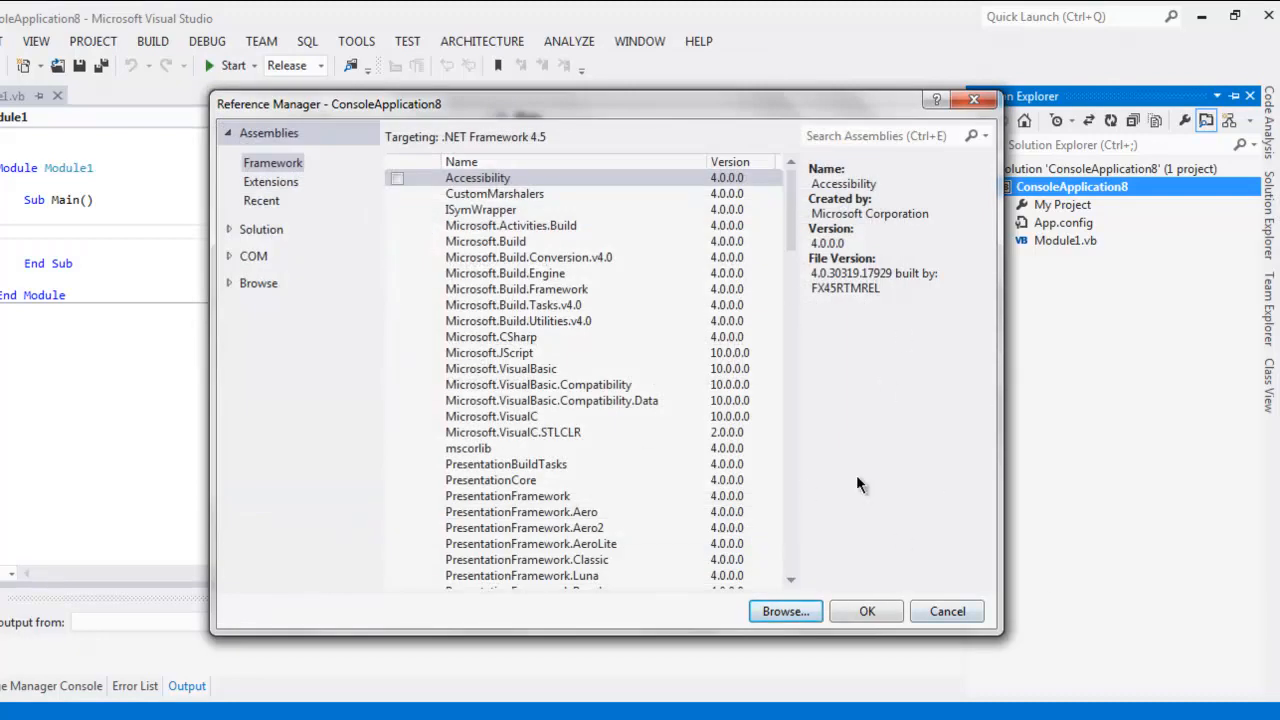
{"action": "mouse_move", "coordinate": [1004, 284]}
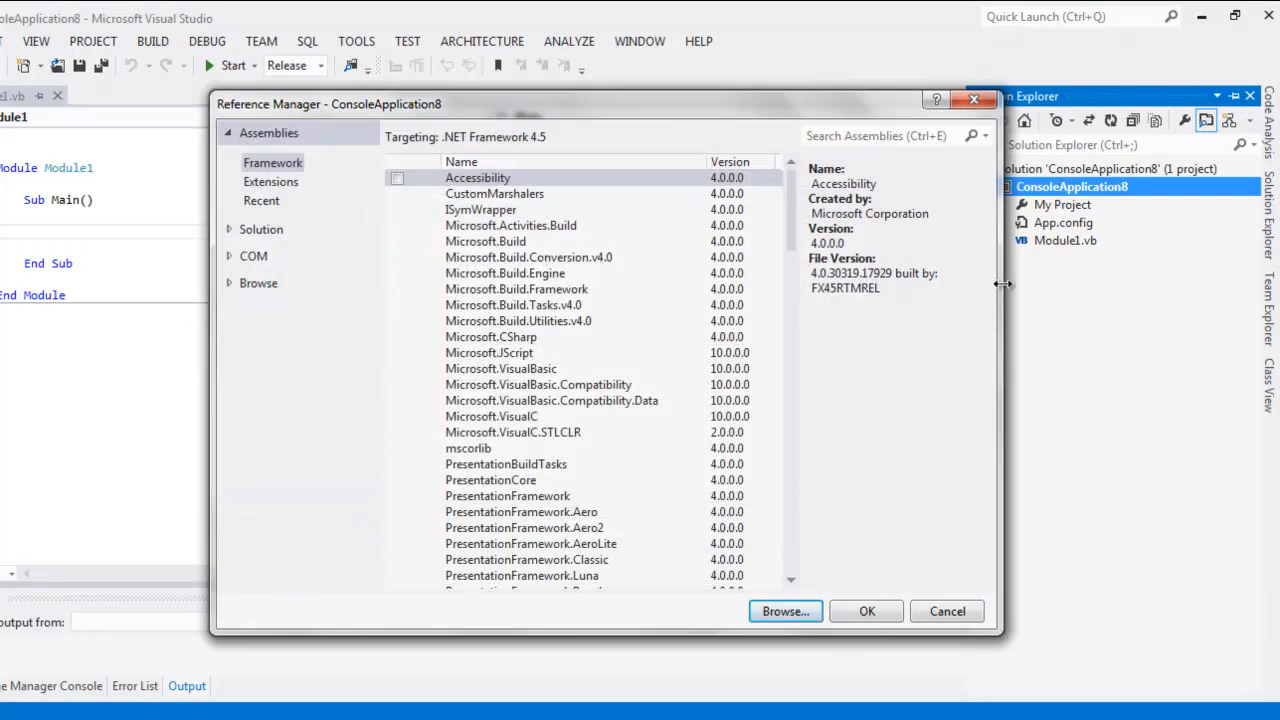
{"action": "left_click", "coordinate": [946, 612]}
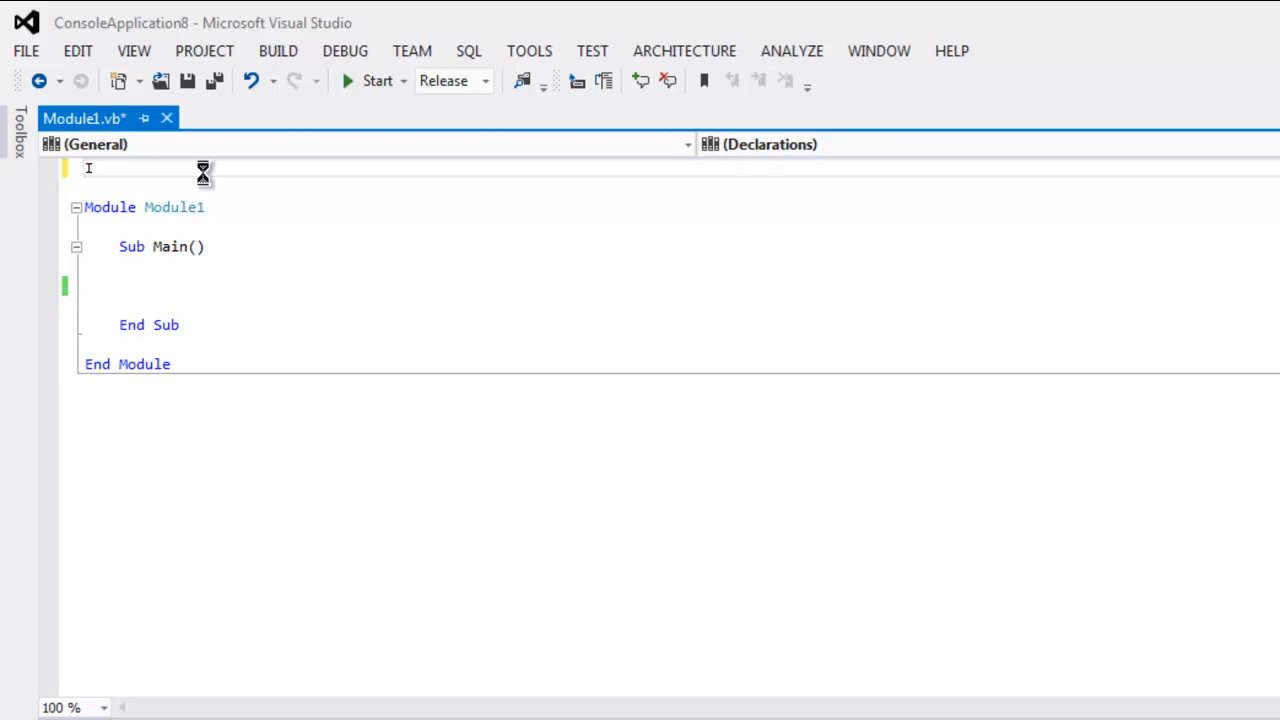
- Add Imports lines for System.Text and OpenQA.Selenium at the top of Module1
{"action": "type", "text": "Imports"}
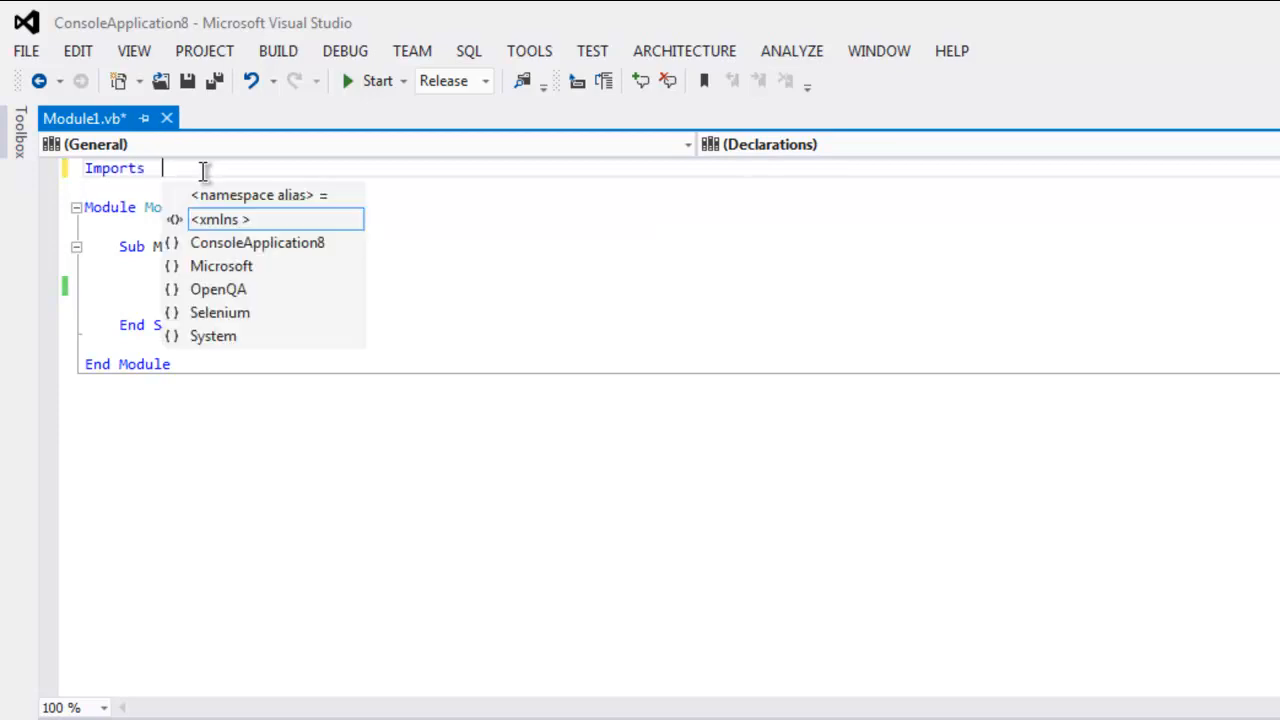
{"action": "type", "text": "Sys"}
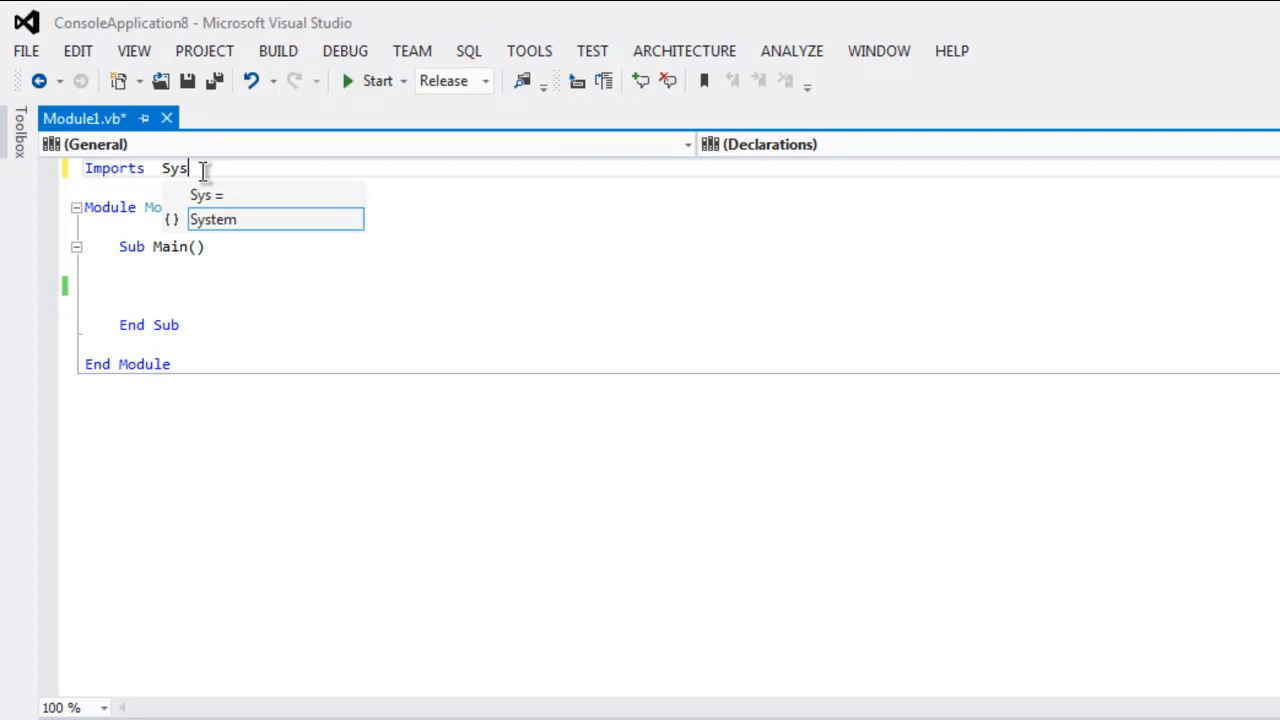
{"action": "type", "text": "tem.Tex"}
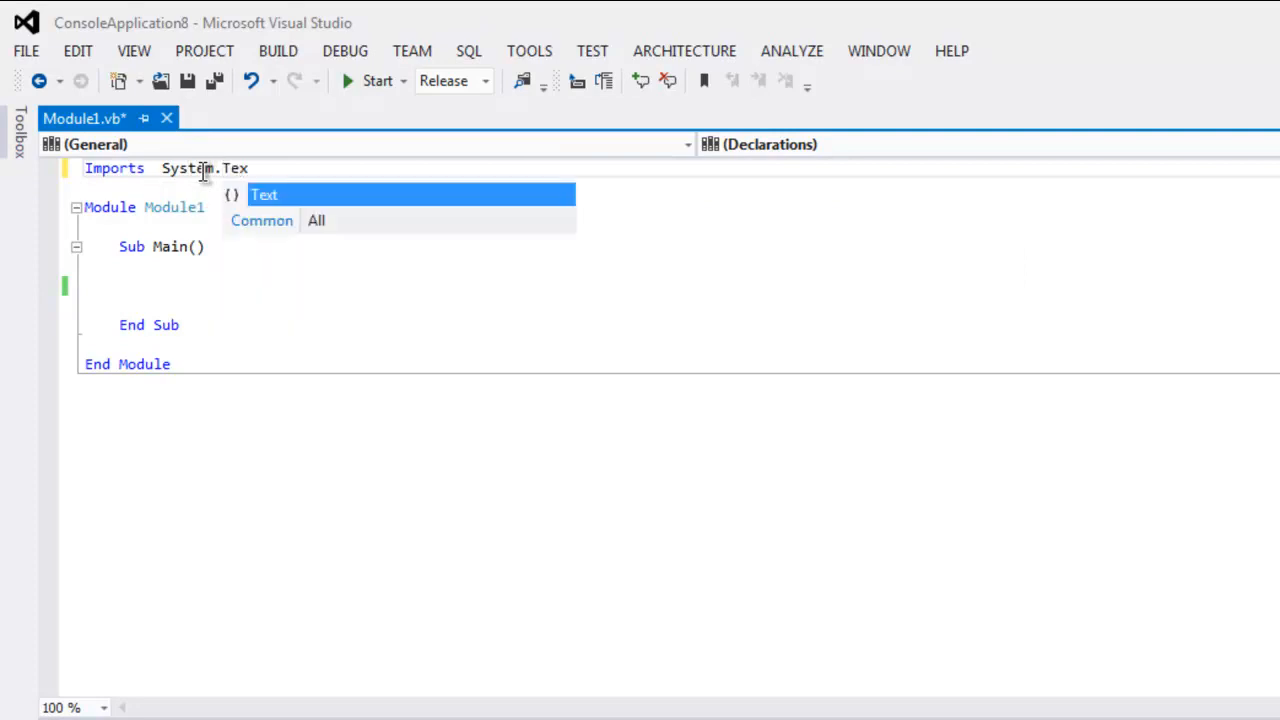
{"action": "key", "text": "Enter"}
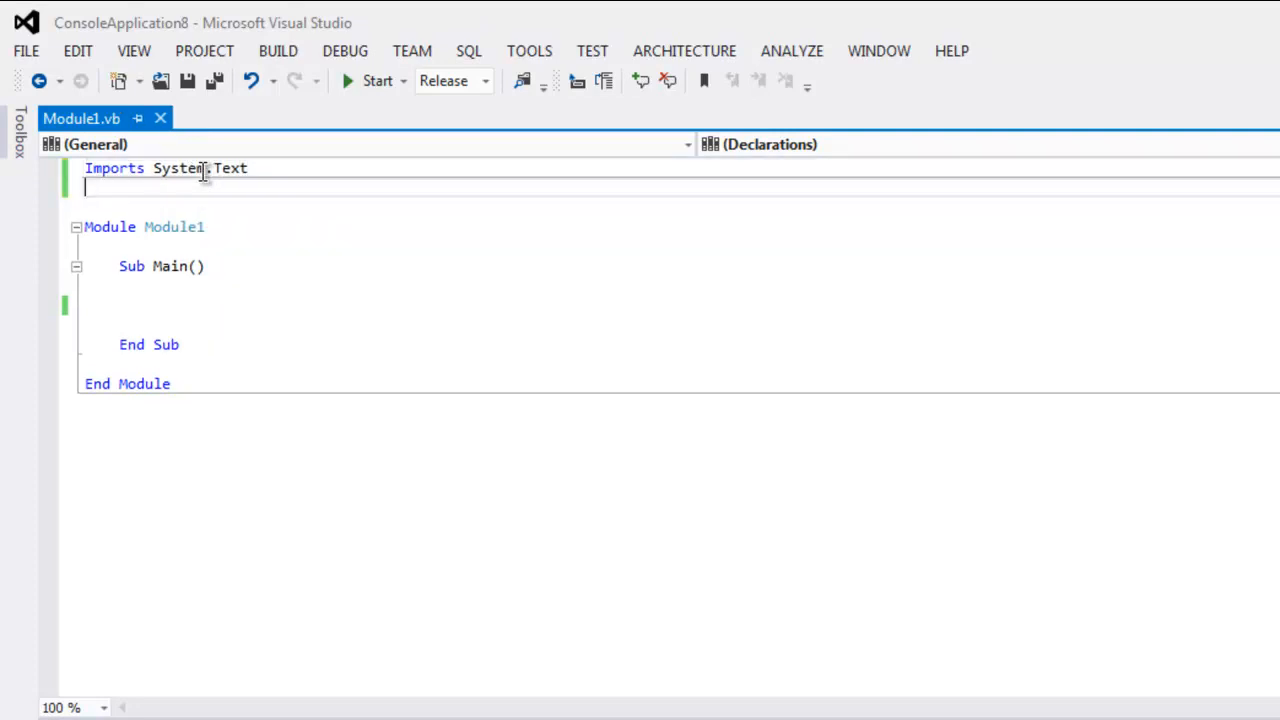
{"action": "type", "text": "Imports OpenQA"}
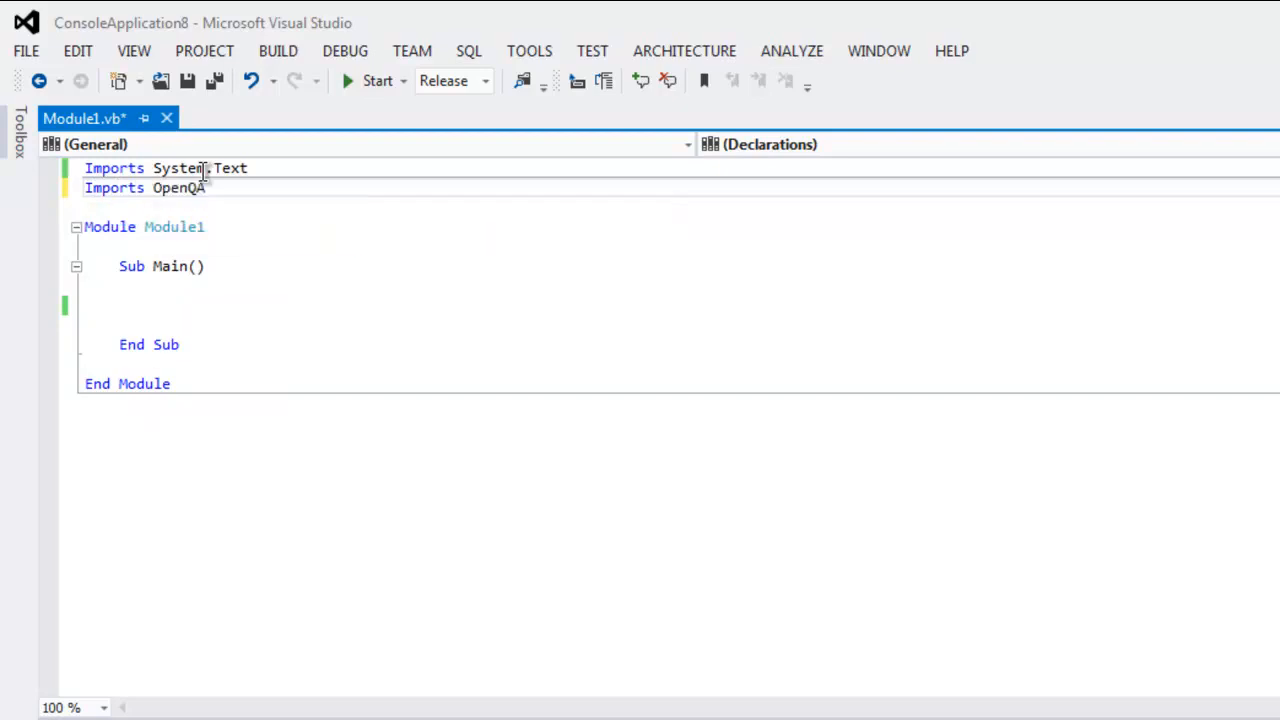
{"action": "type", "text": ".Selenium"}
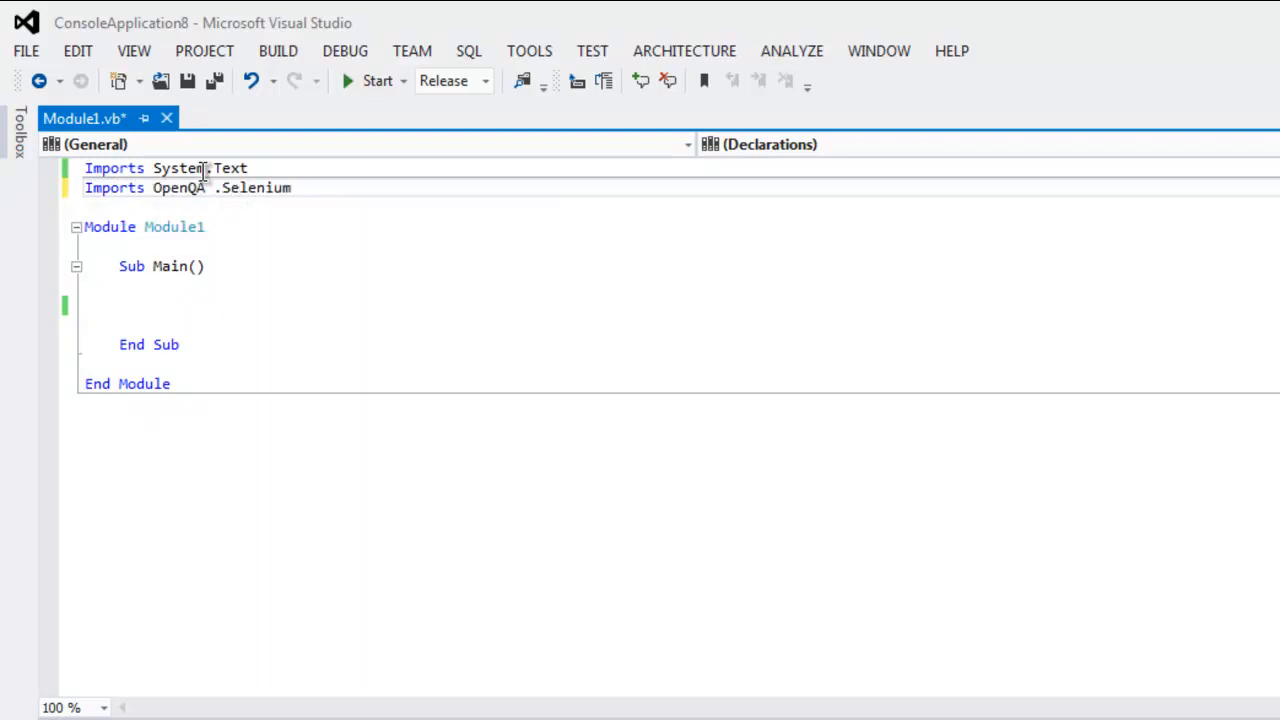
- Add an Imports line for OpenQA.Selenium.Firefox
{"action": "type", "text": "Imports Open"}
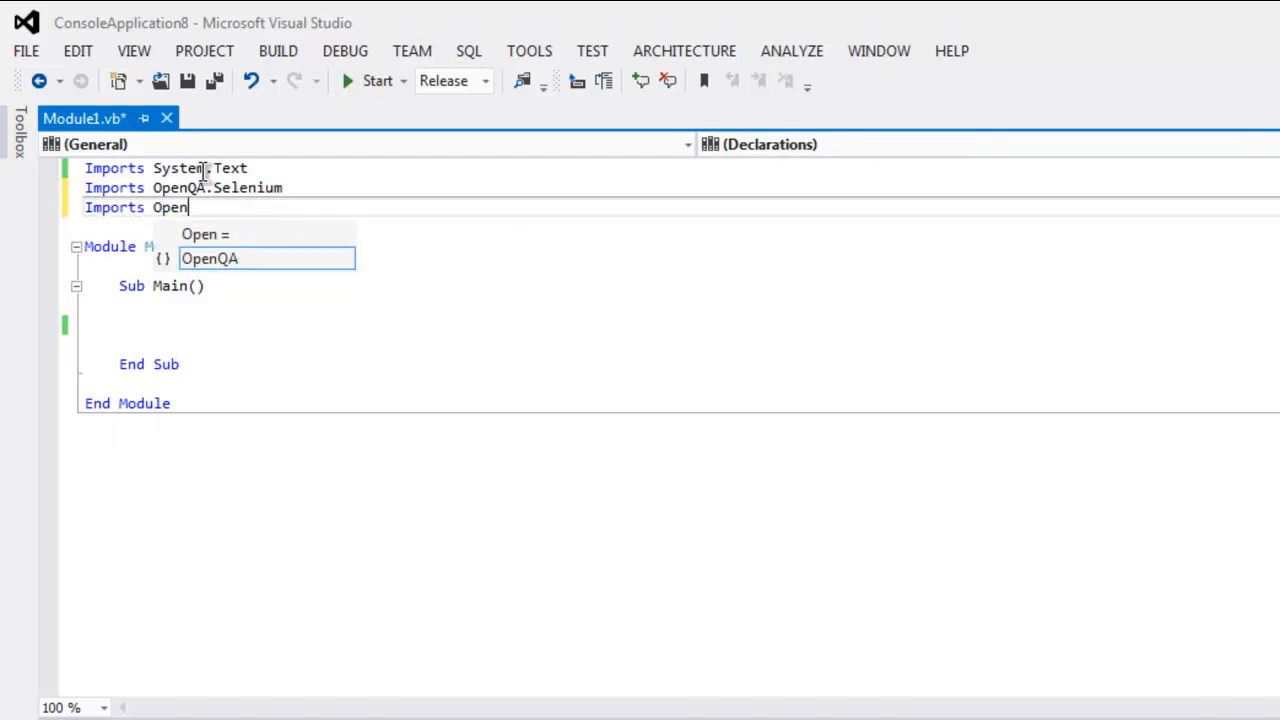
{"action": "type", "text": "Q"}
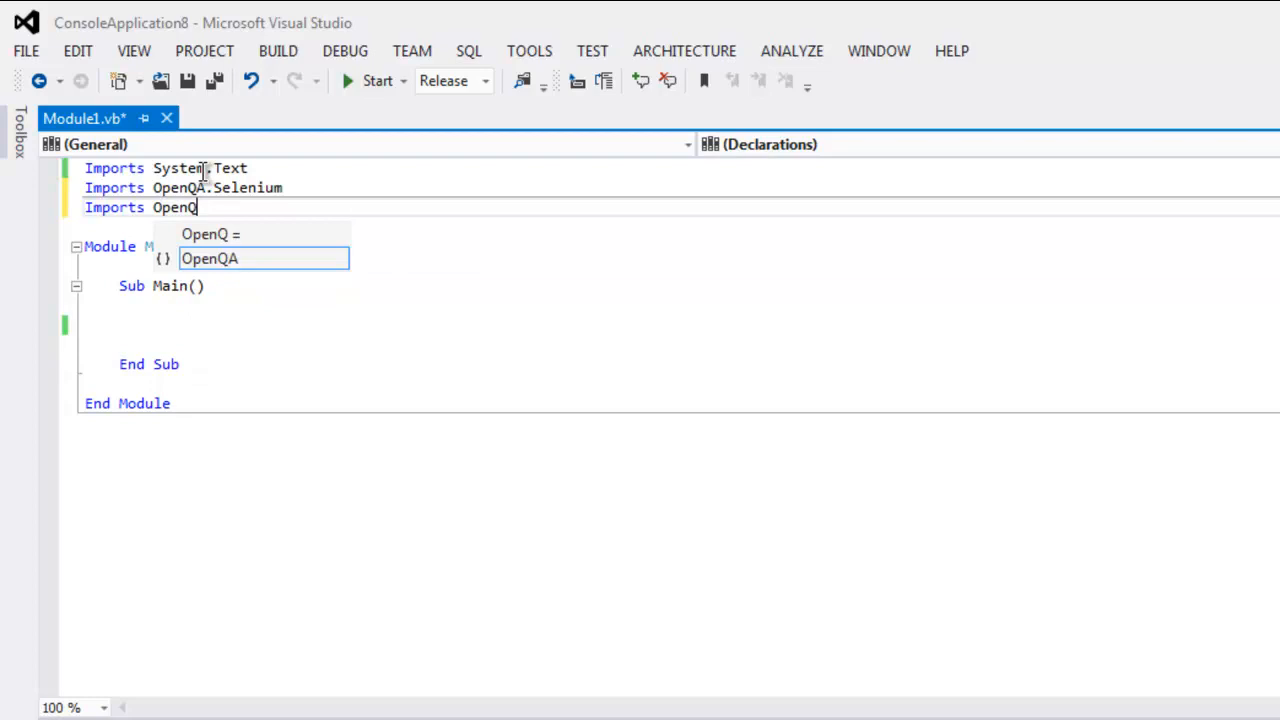
{"action": "type", "text": "A."}
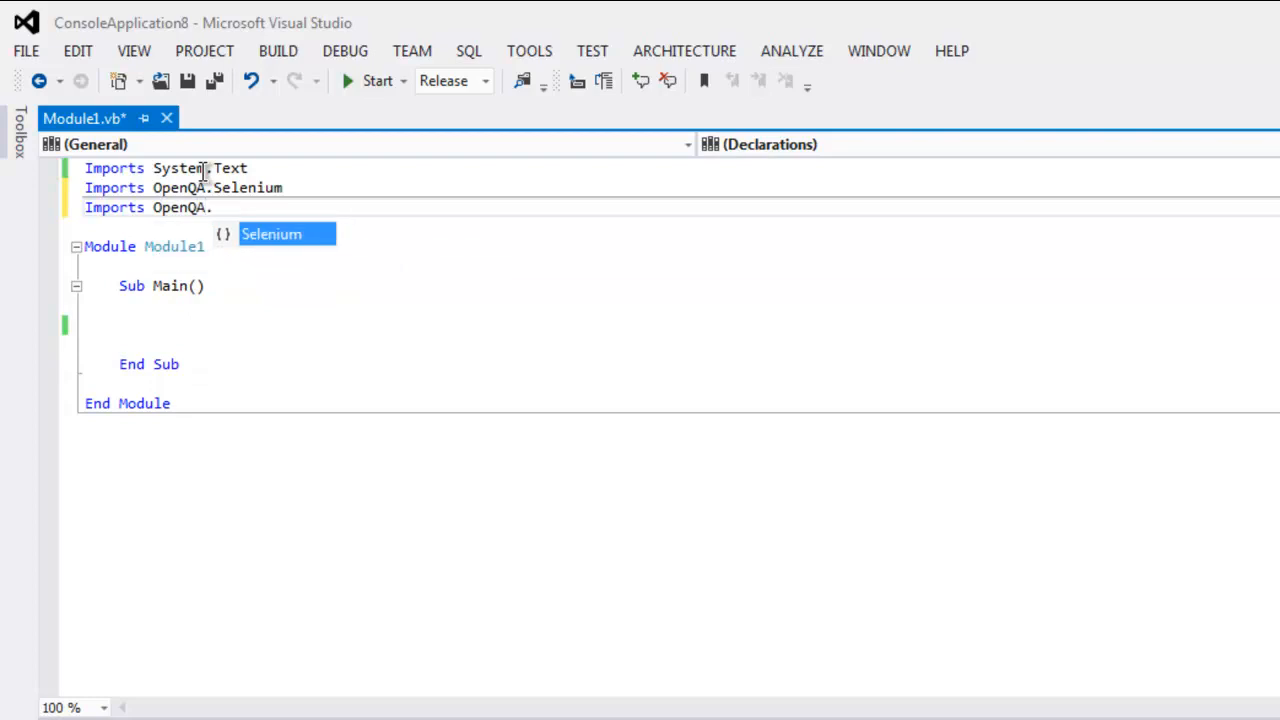
{"action": "type", "text": "Selenium."}
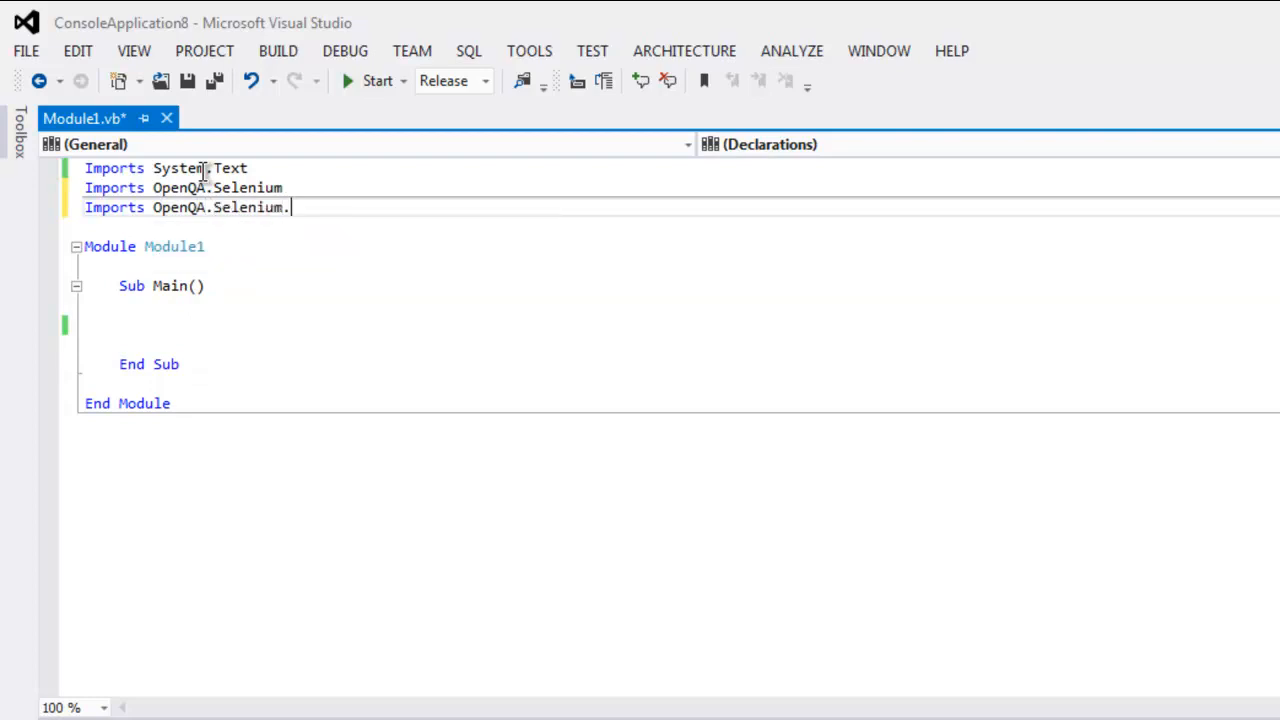
{"action": "type", "text": "Firefox"}
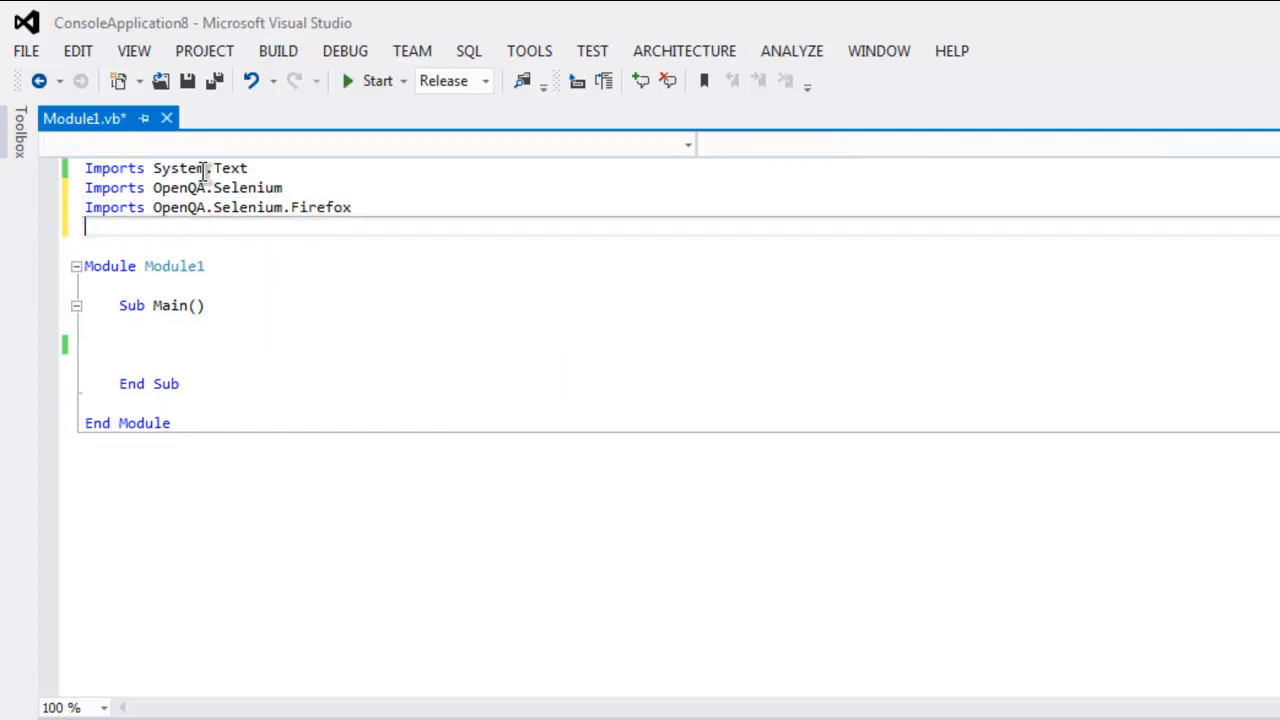
- Add an Imports line for OpenQA.Selenium.Support.UI
{"action": "type", "text": "Imports"}
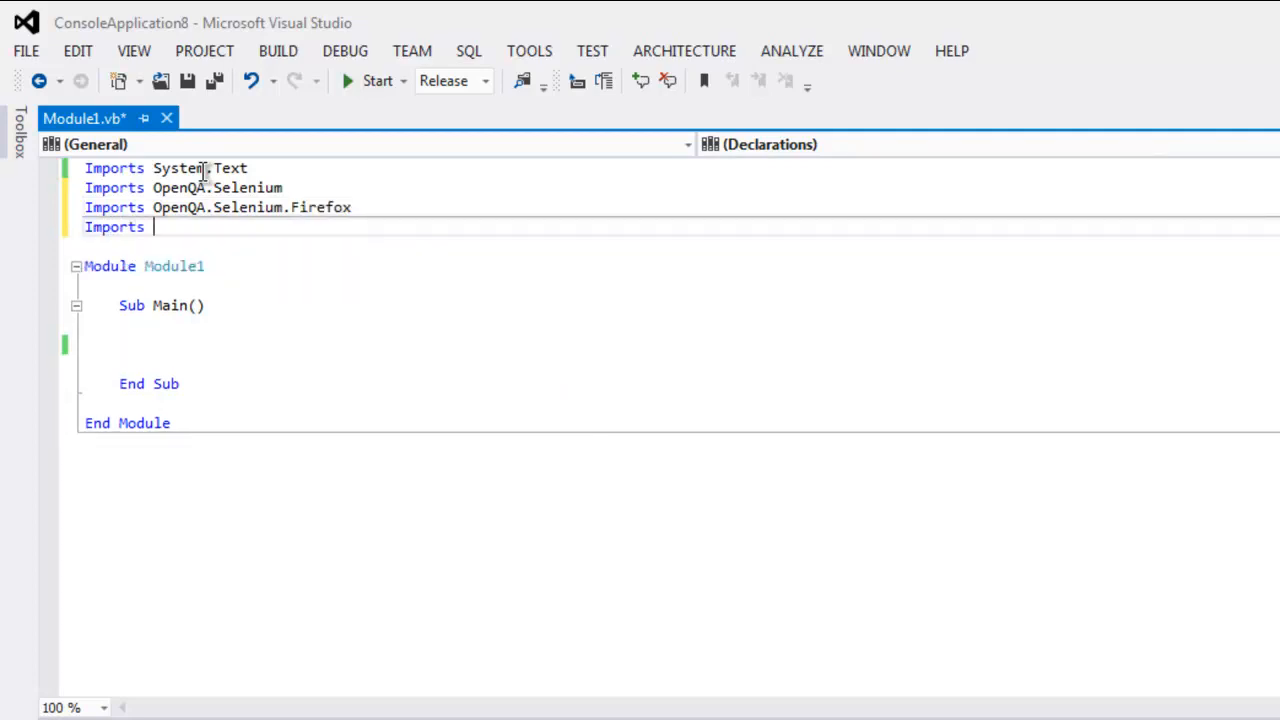
{"action": "type", "text": "Open"}
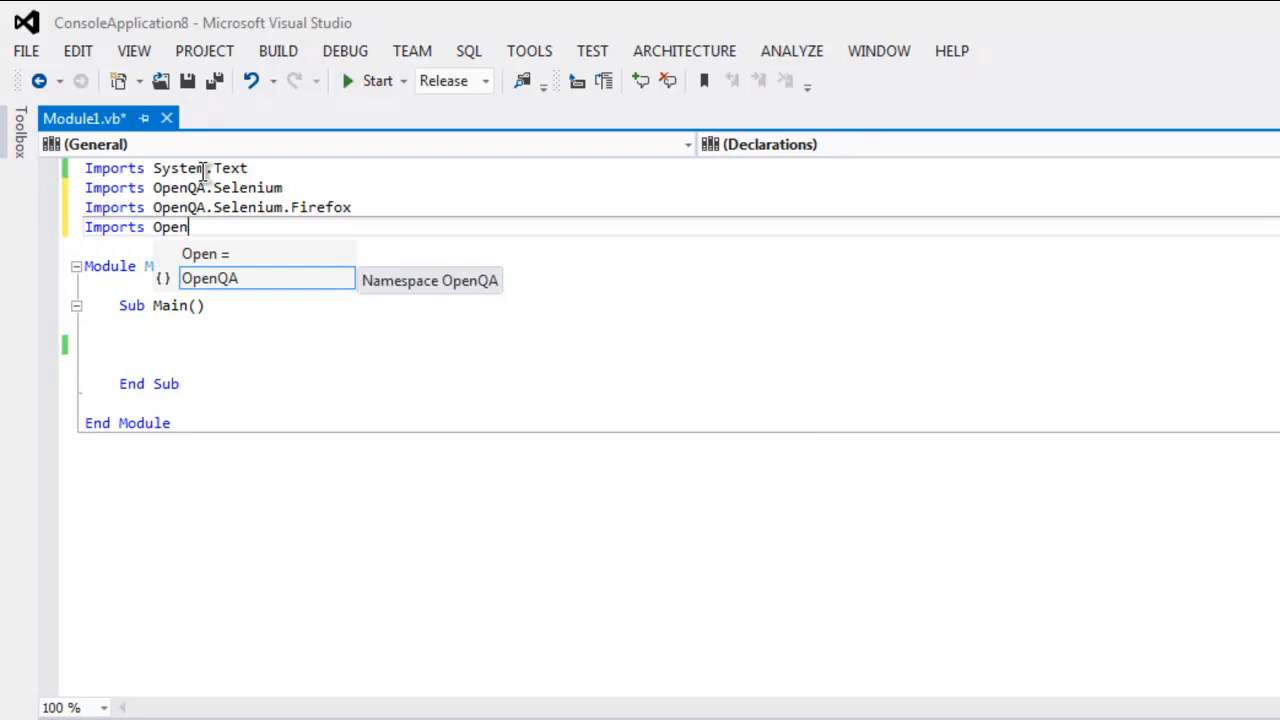
{"action": "type", "text": "QA.Selenium"}
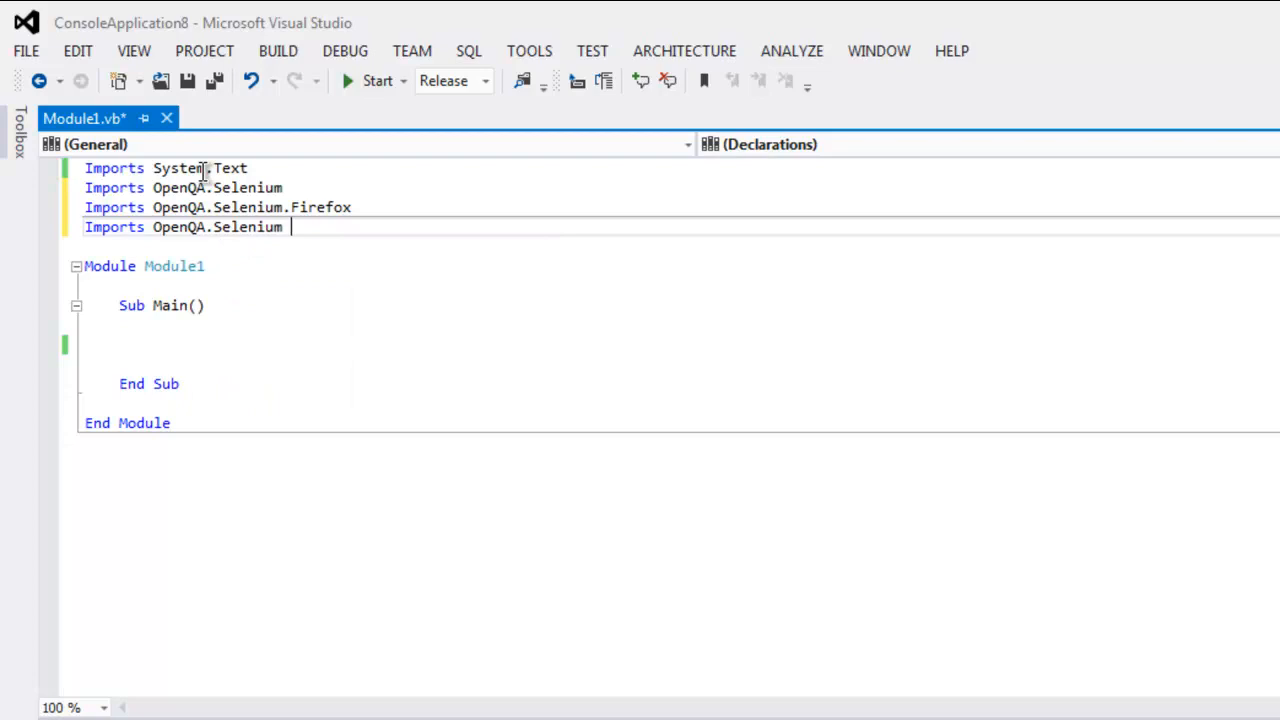
{"action": "key", "text": "Backspace"}
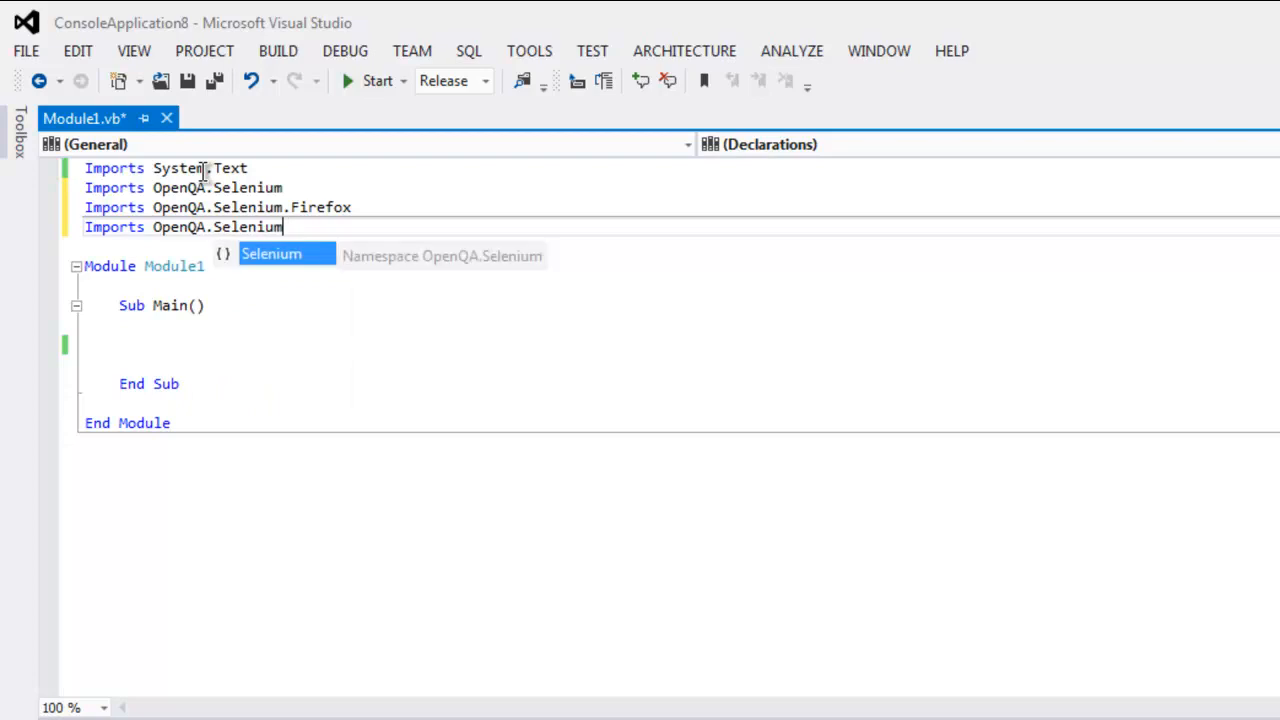
{"action": "type", "text": ".S"}
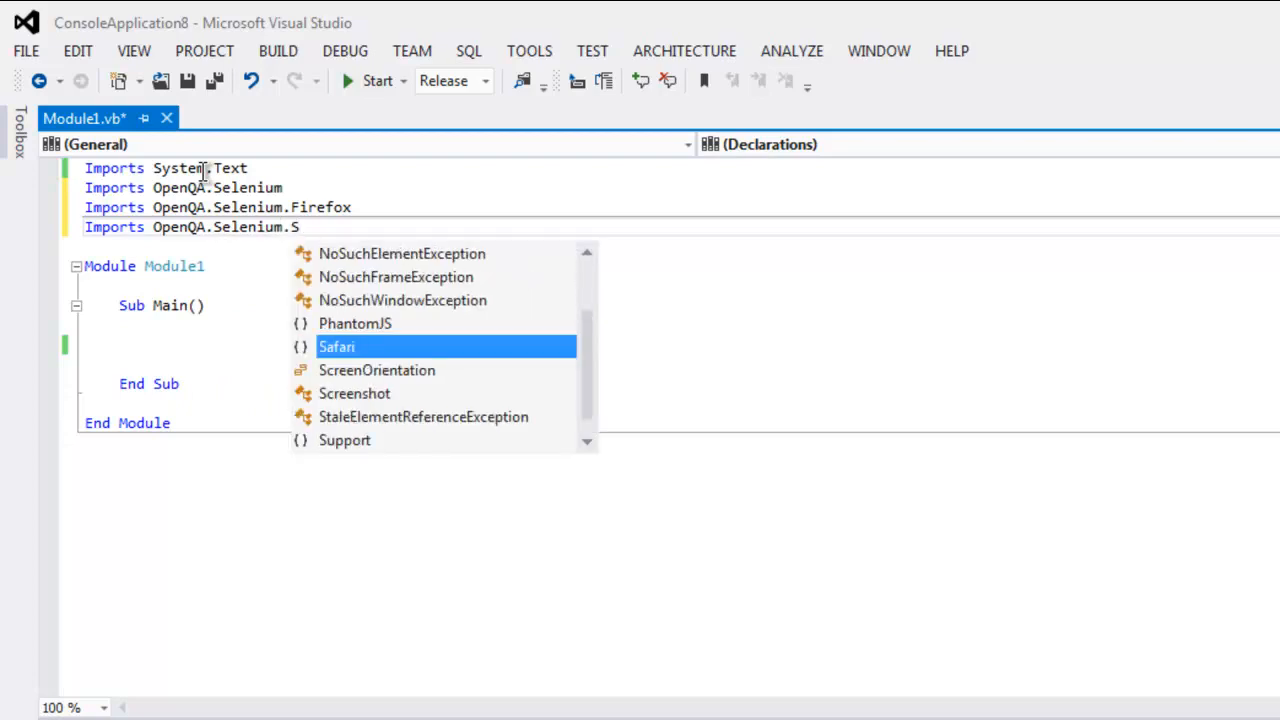
{"action": "type", "text": "upport.UI"}
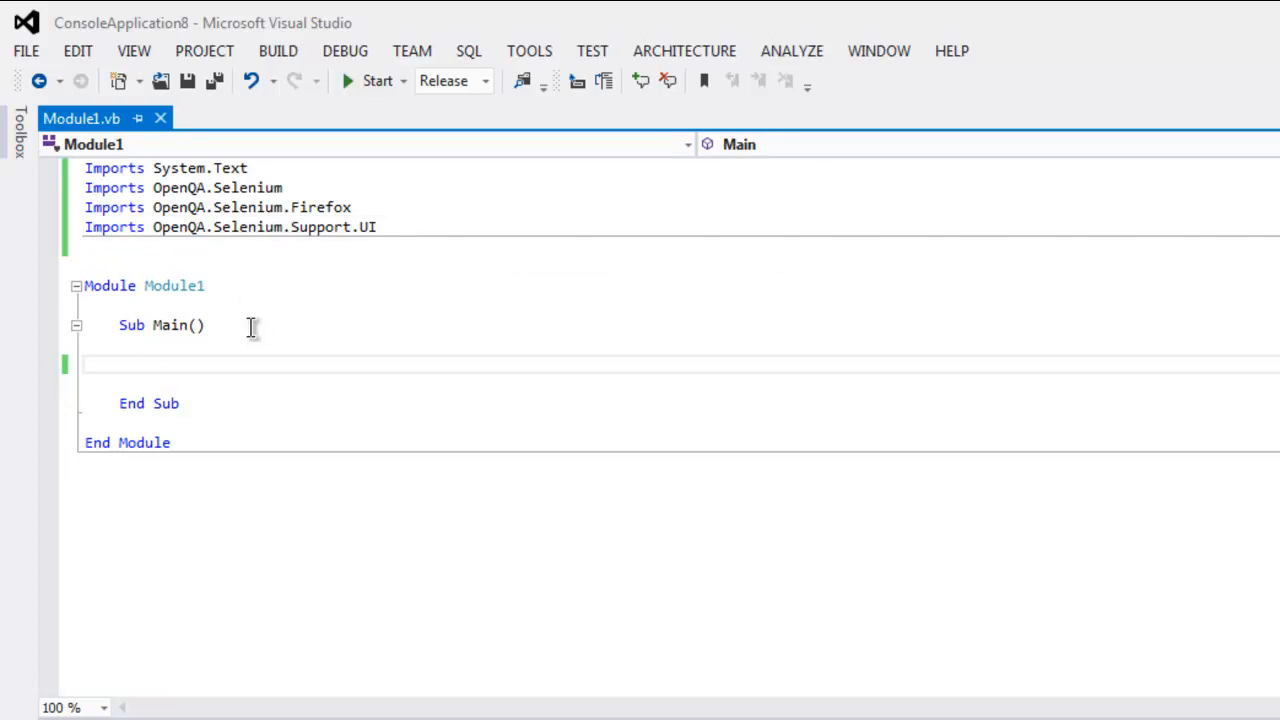
- Write 'Dim driver As IWebDriver' and 'driver = New FirefoxDriver' inside Sub Main
{"action": "type", "text": "Dim d"}
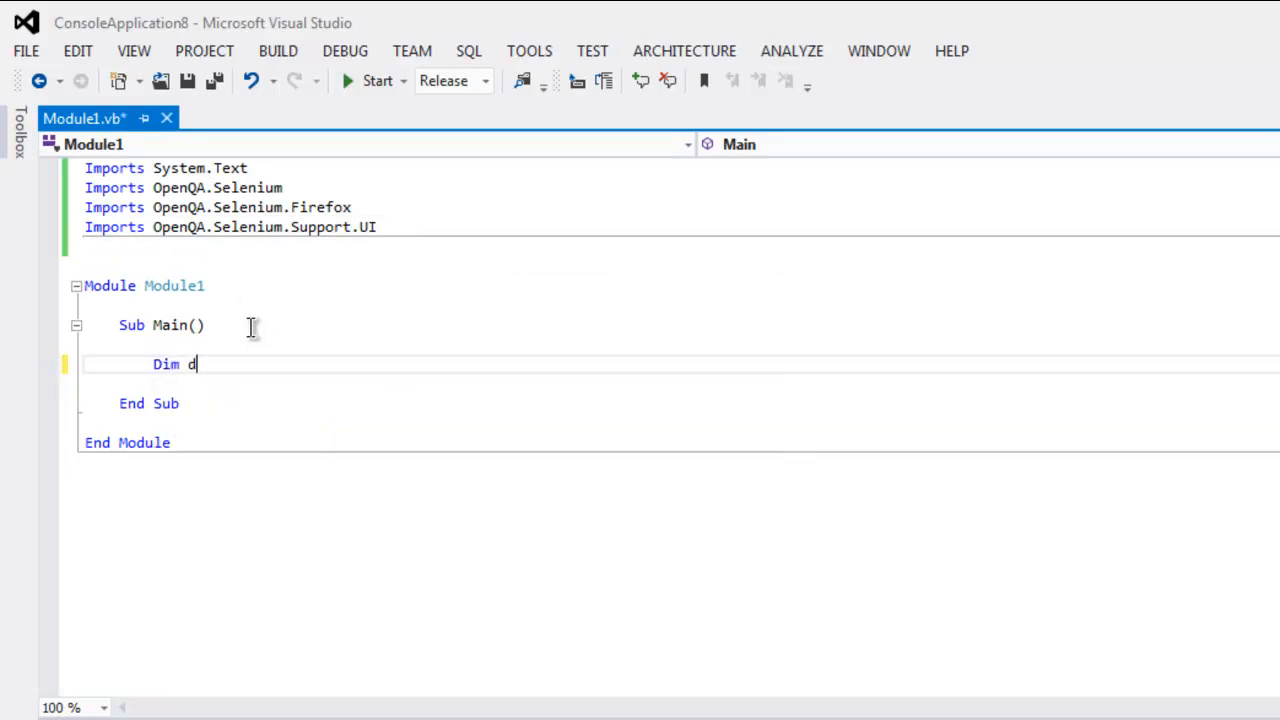
{"action": "type", "text": "river As"}
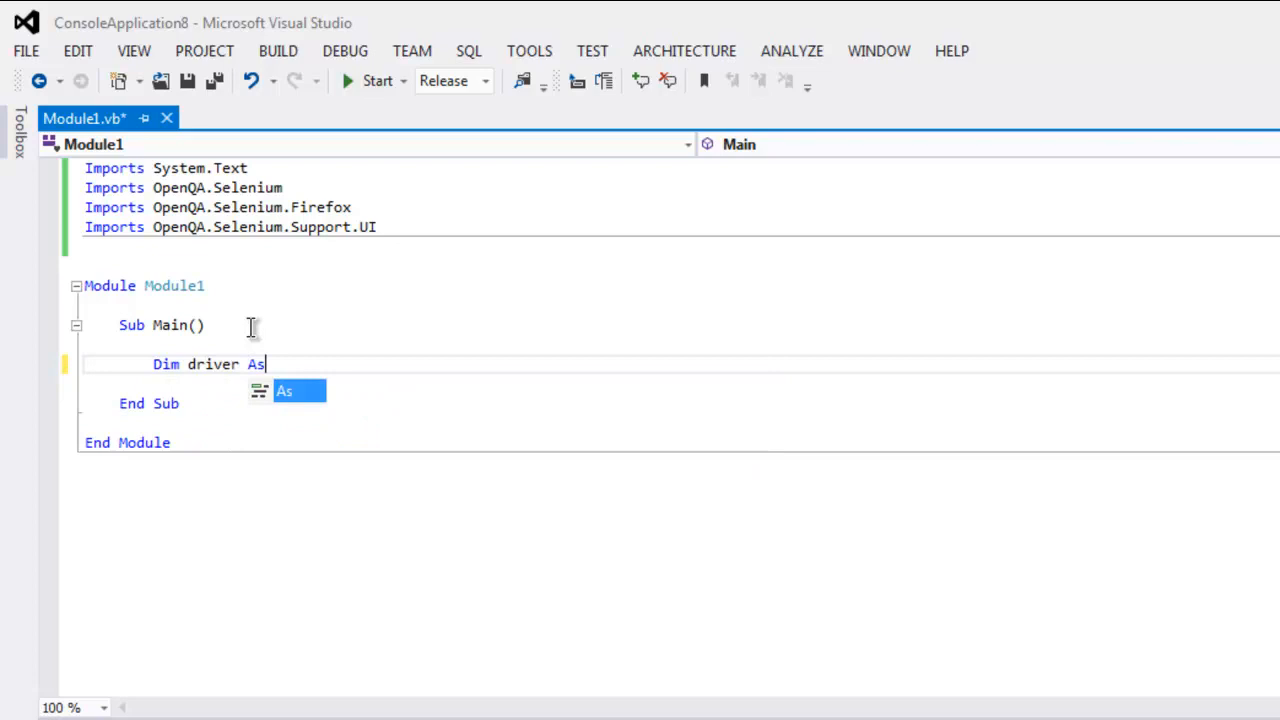
{"action": "type", "text": "IWebDriver"}
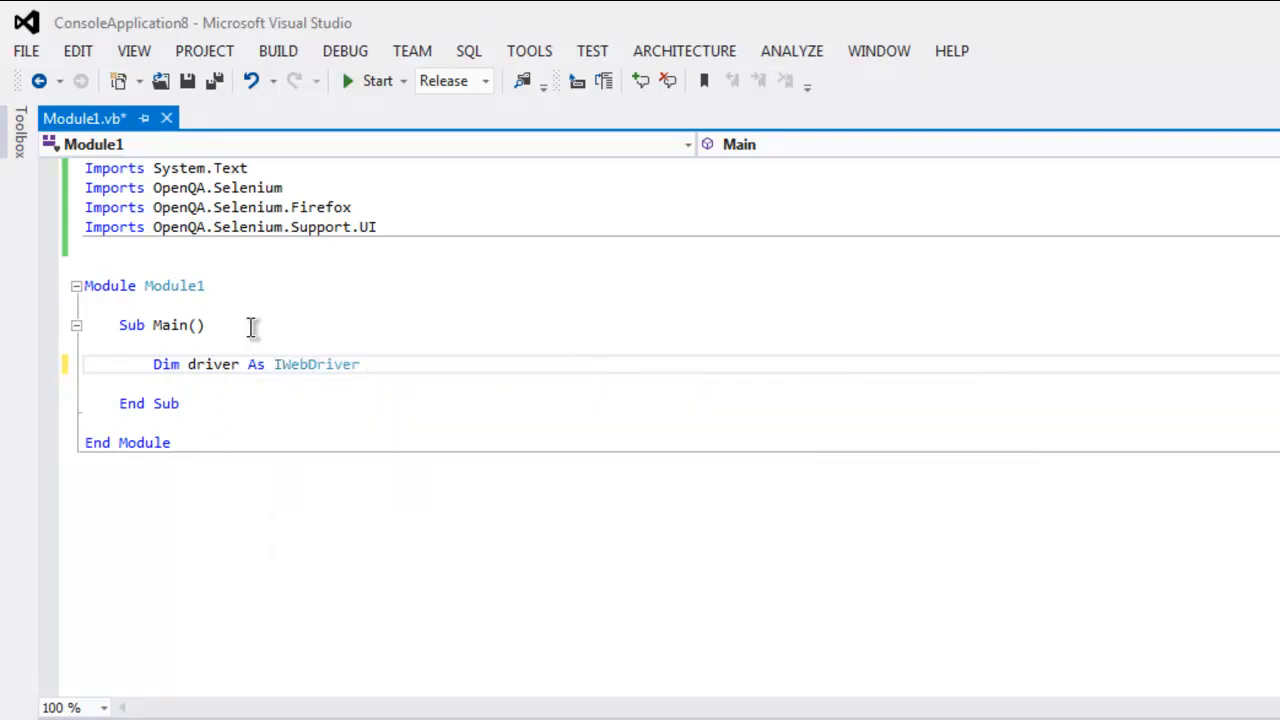
{"action": "type", "text": "driver"}
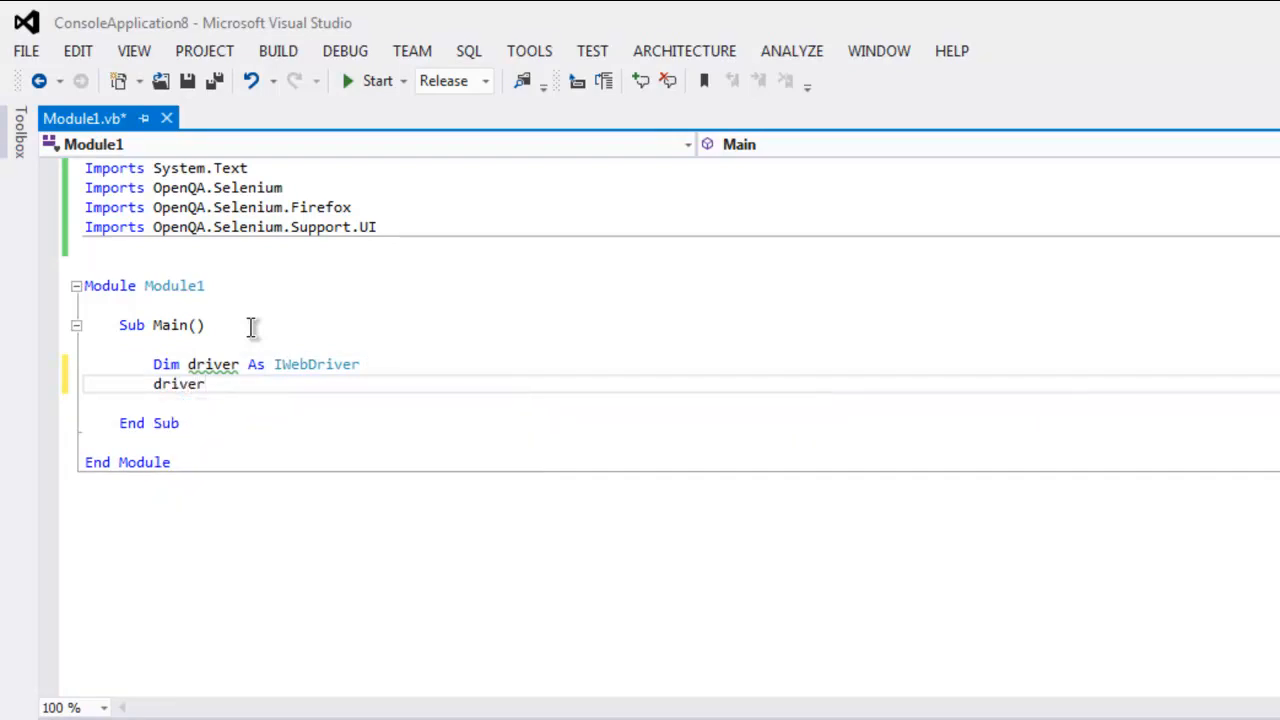
{"action": "type", "text": "= New"}
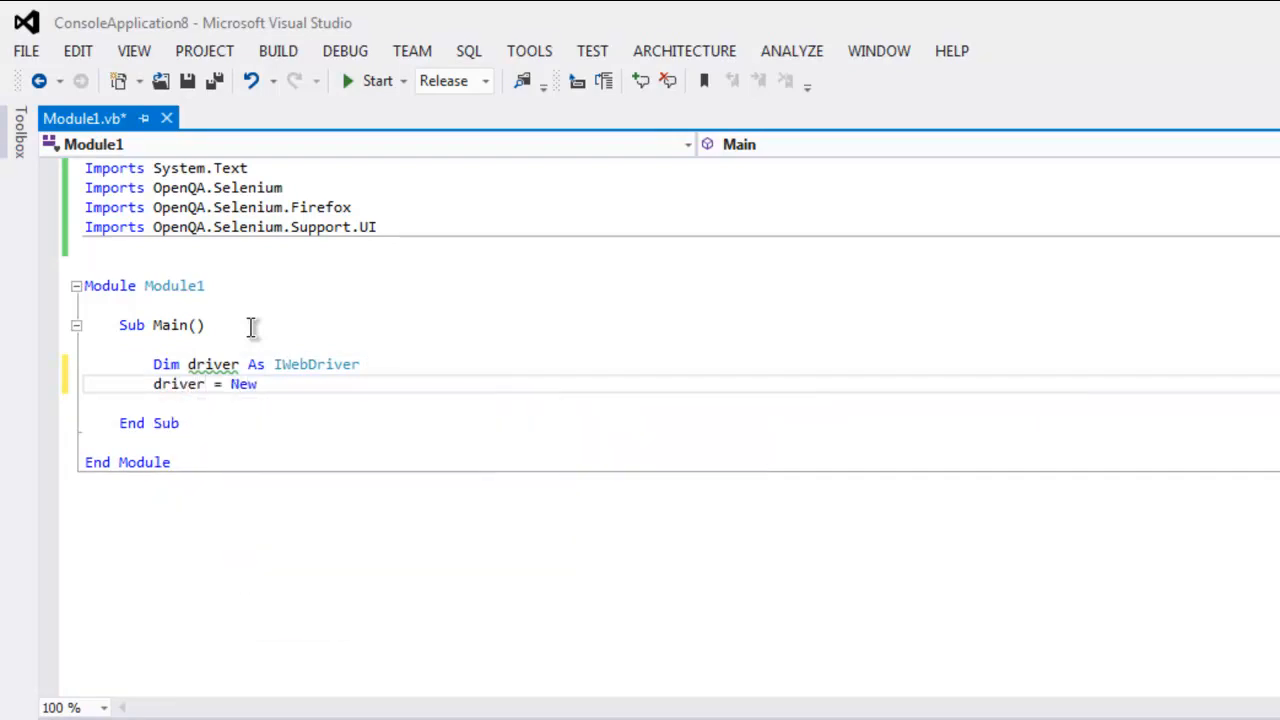
{"action": "type", "text": "FirefoxD"}
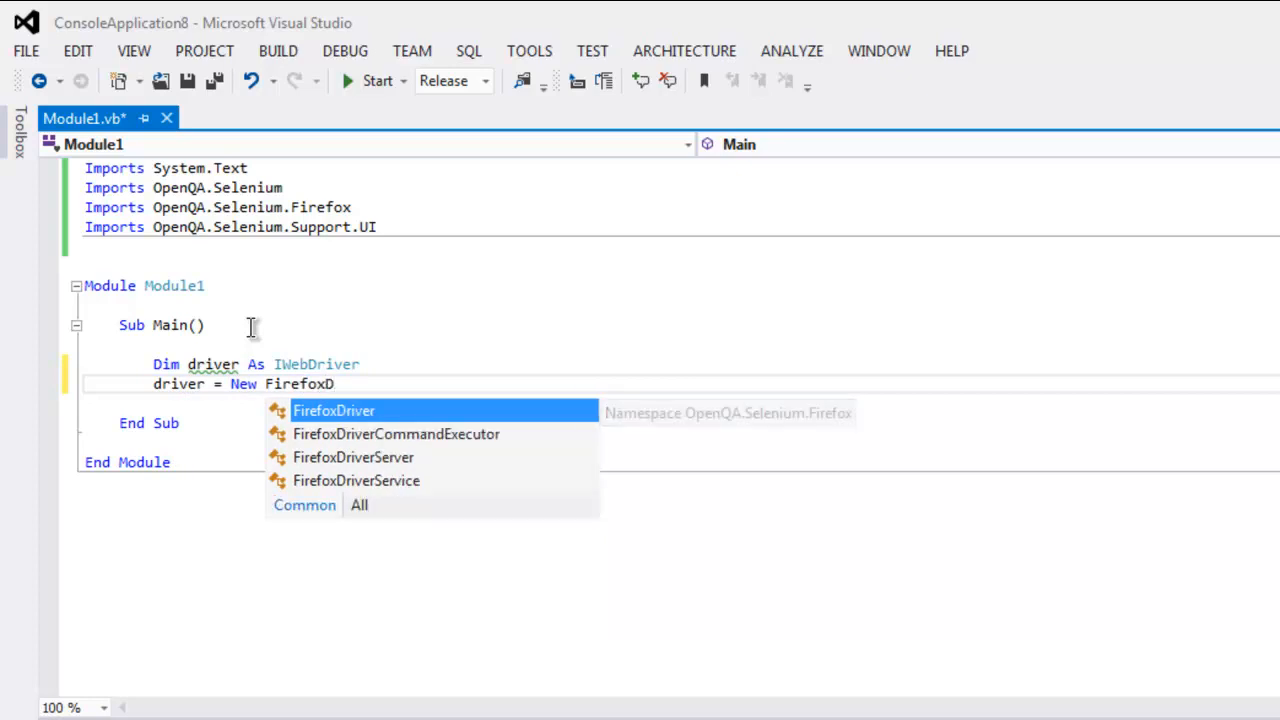
{"action": "type", "text": "river"}
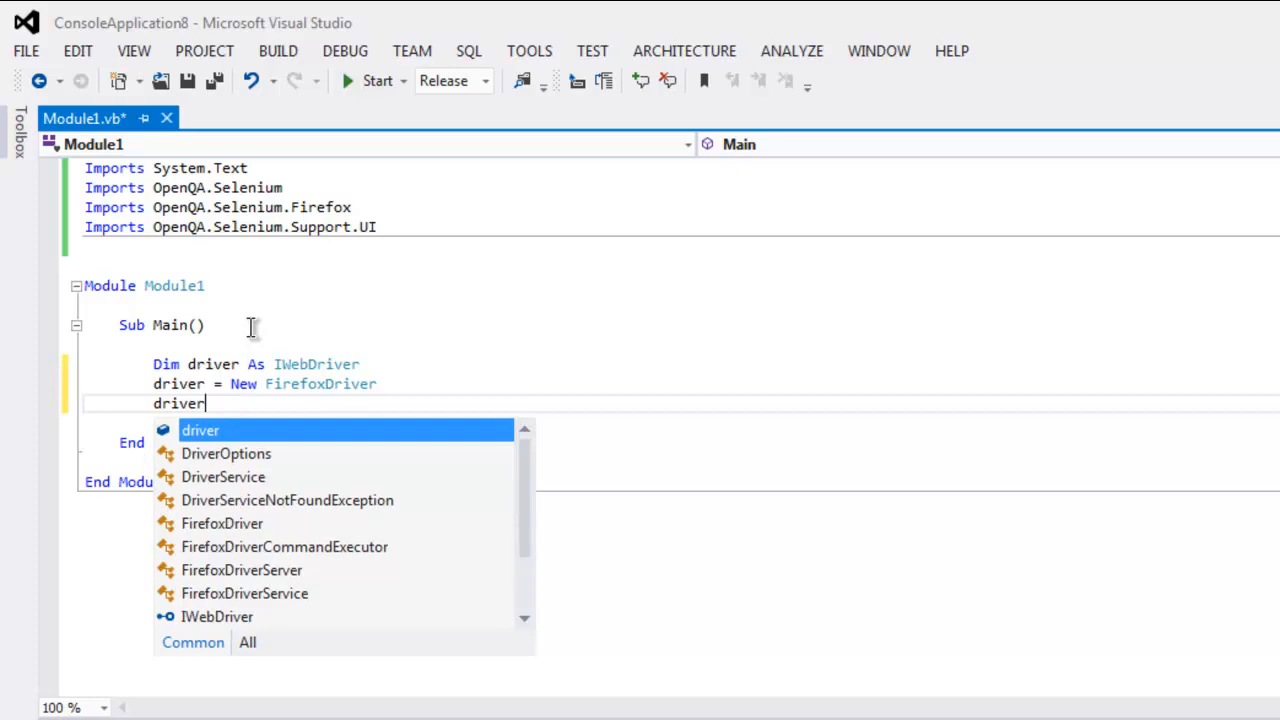
{"action": "type", "text": "."}
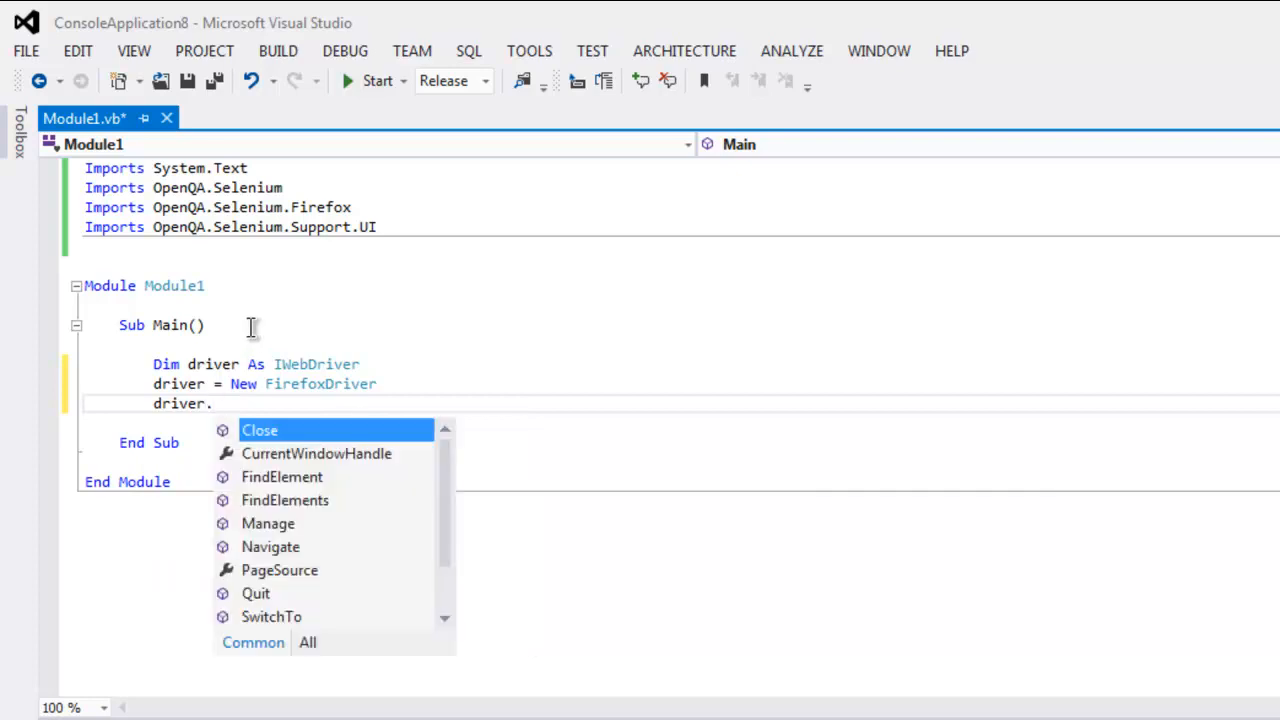
{"action": "type", "text": "n"}
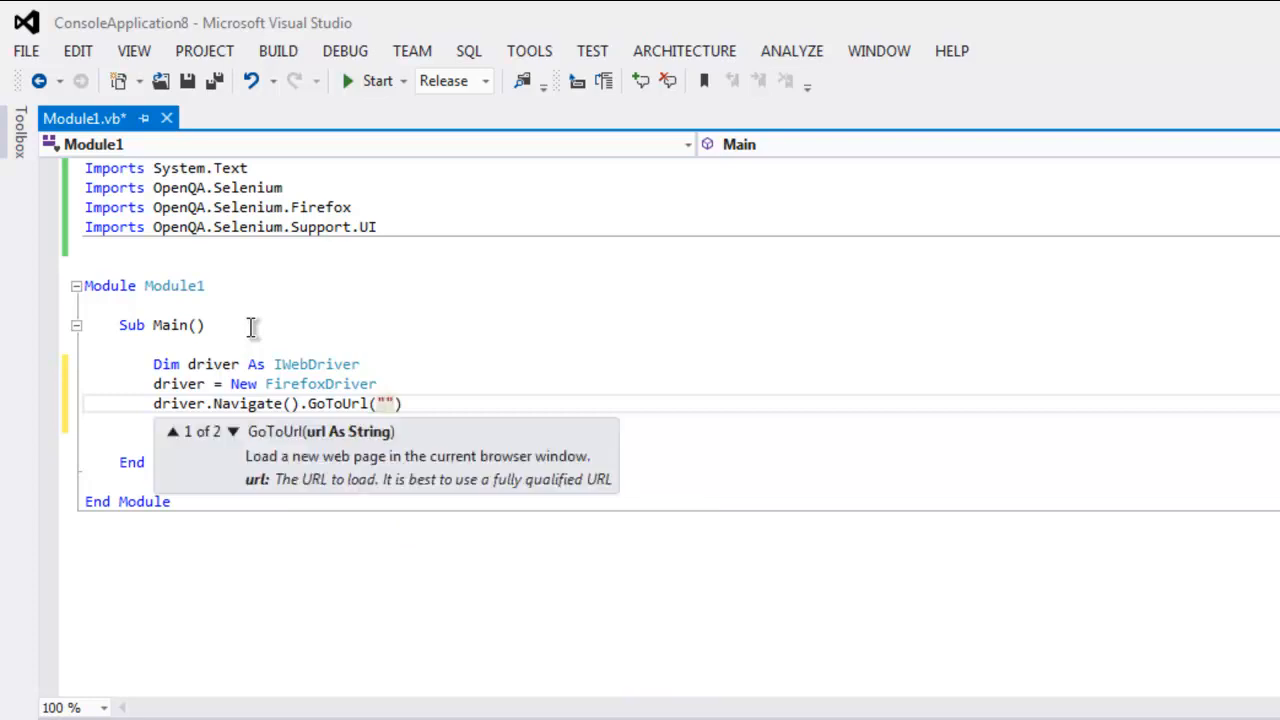
{"action": "type", "text": "HTTP"}
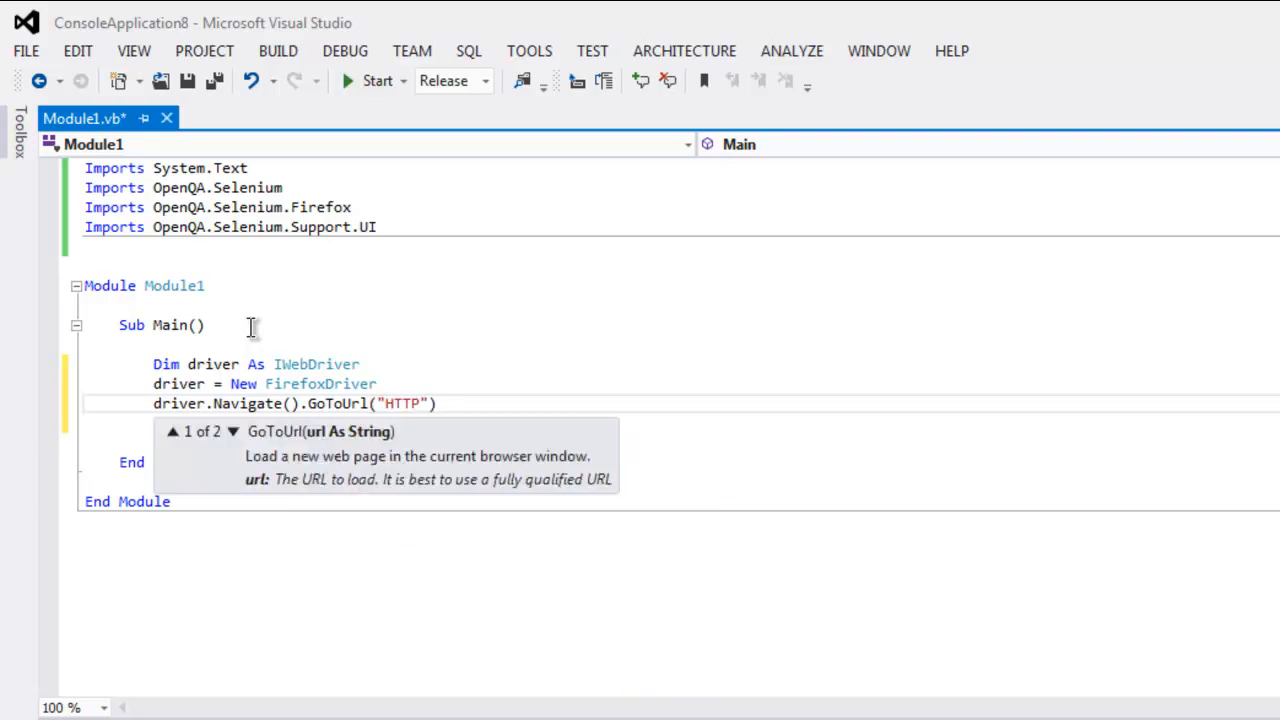
{"action": "key", "text": "BackSpace"}
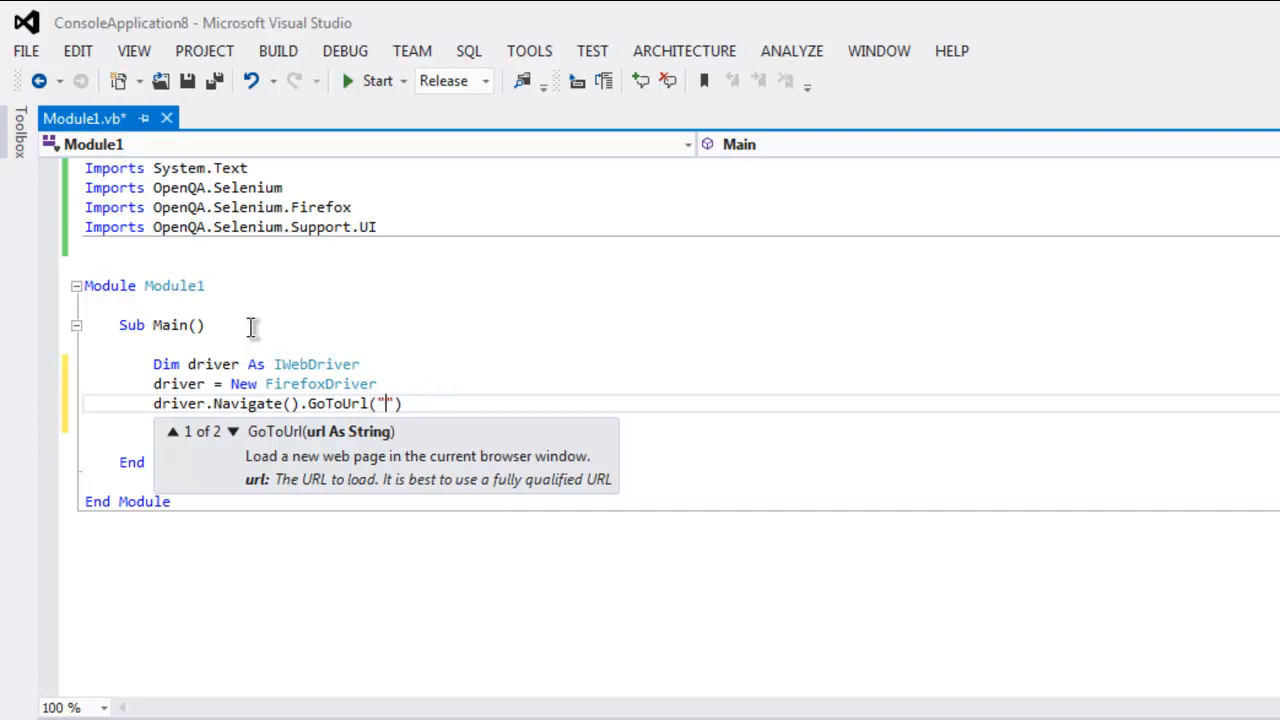
{"action": "type", "text": "http"}
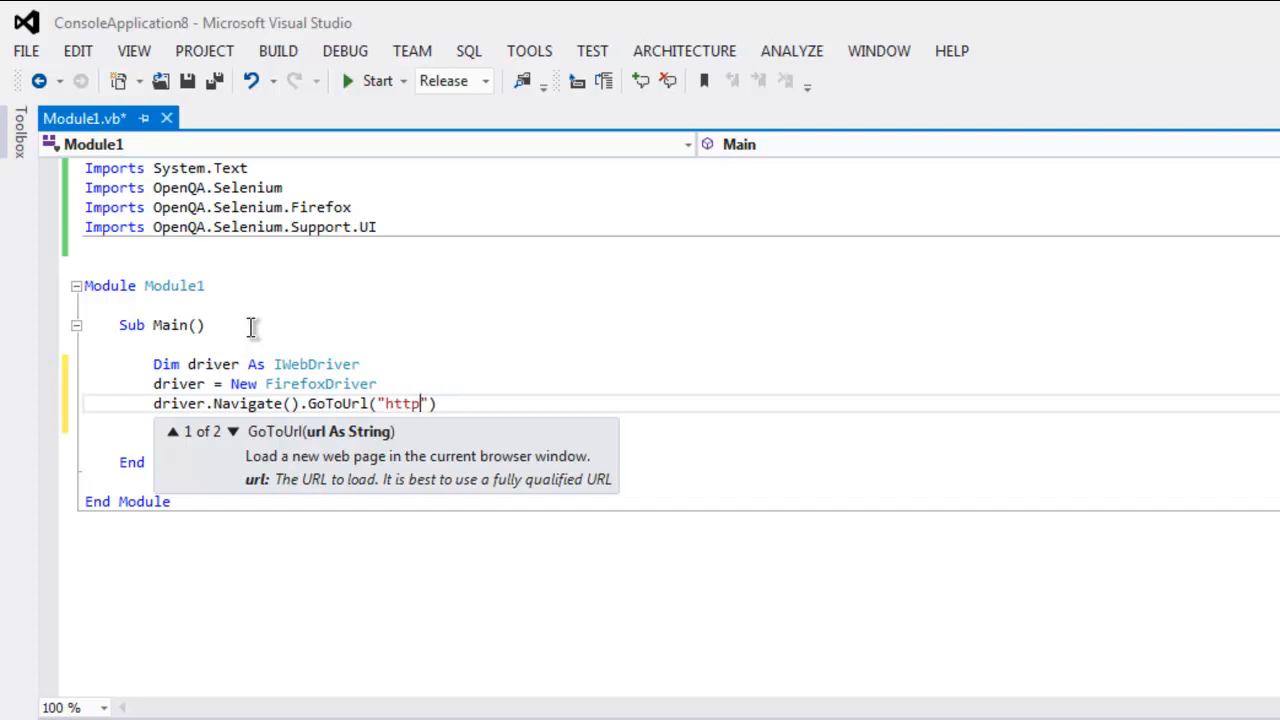
{"action": "type", "text": "://google.com"}
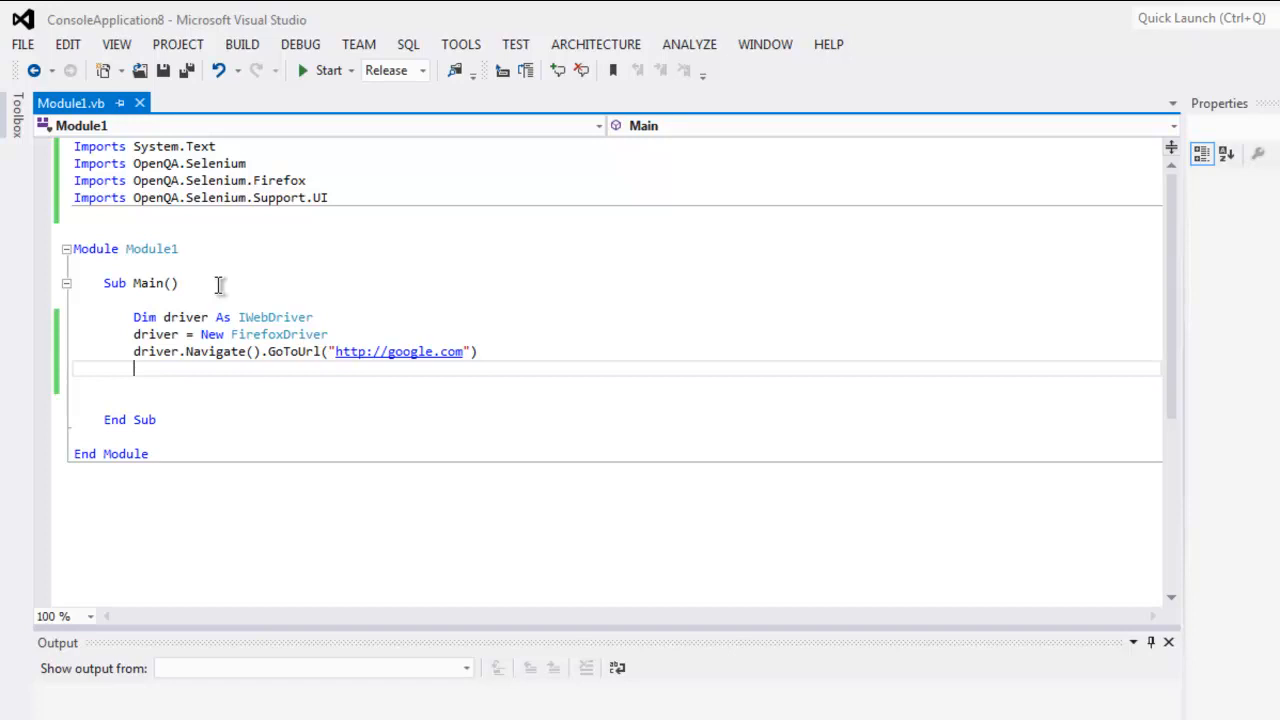
- Add a Console.Read() call after the GoToUrl line so the app waits
{"action": "type", "text": "Console.R"}
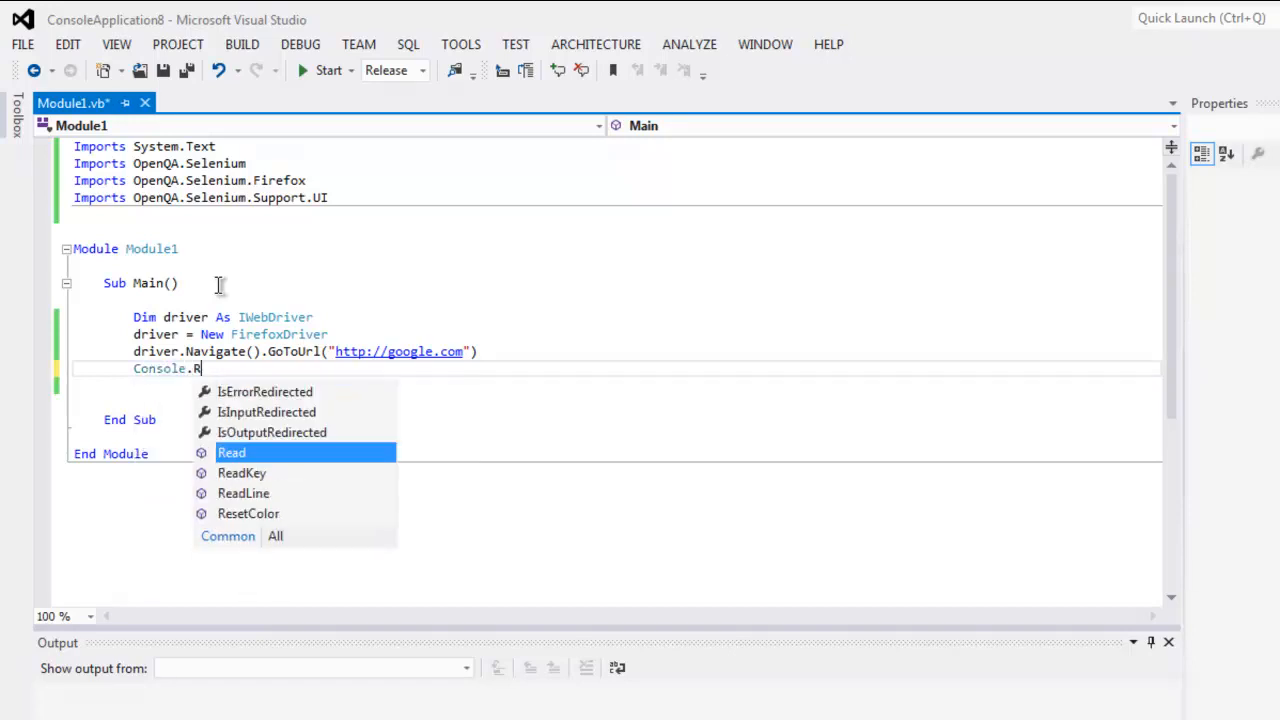
{"action": "key", "text": "Tab"}
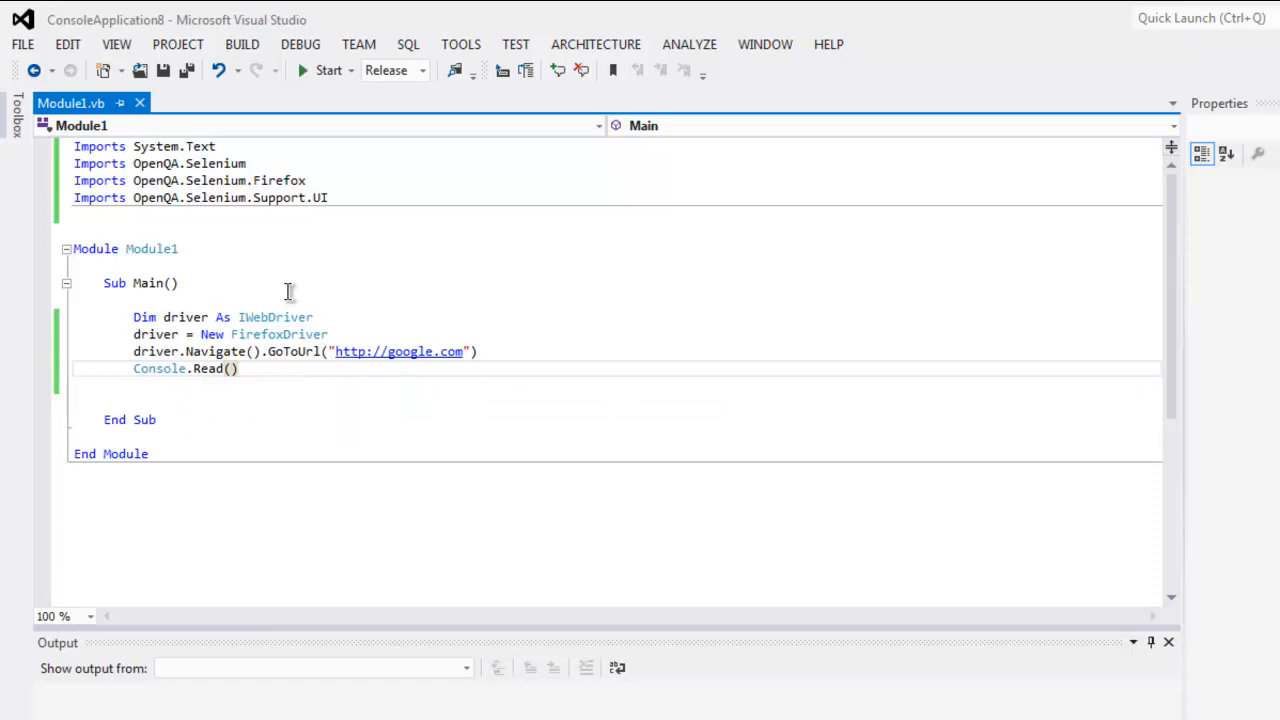
{"action": "mouse_move", "coordinate": [318, 90]}
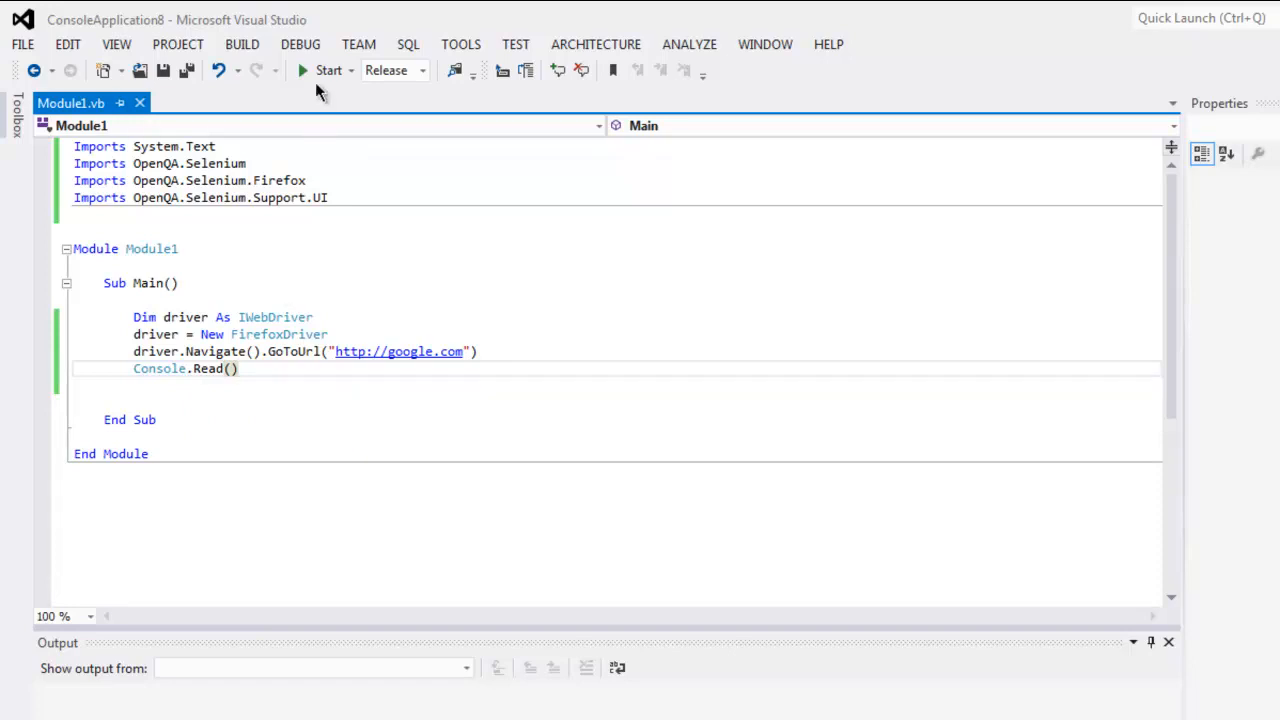
{"action": "mouse_move", "coordinate": [320, 70]}
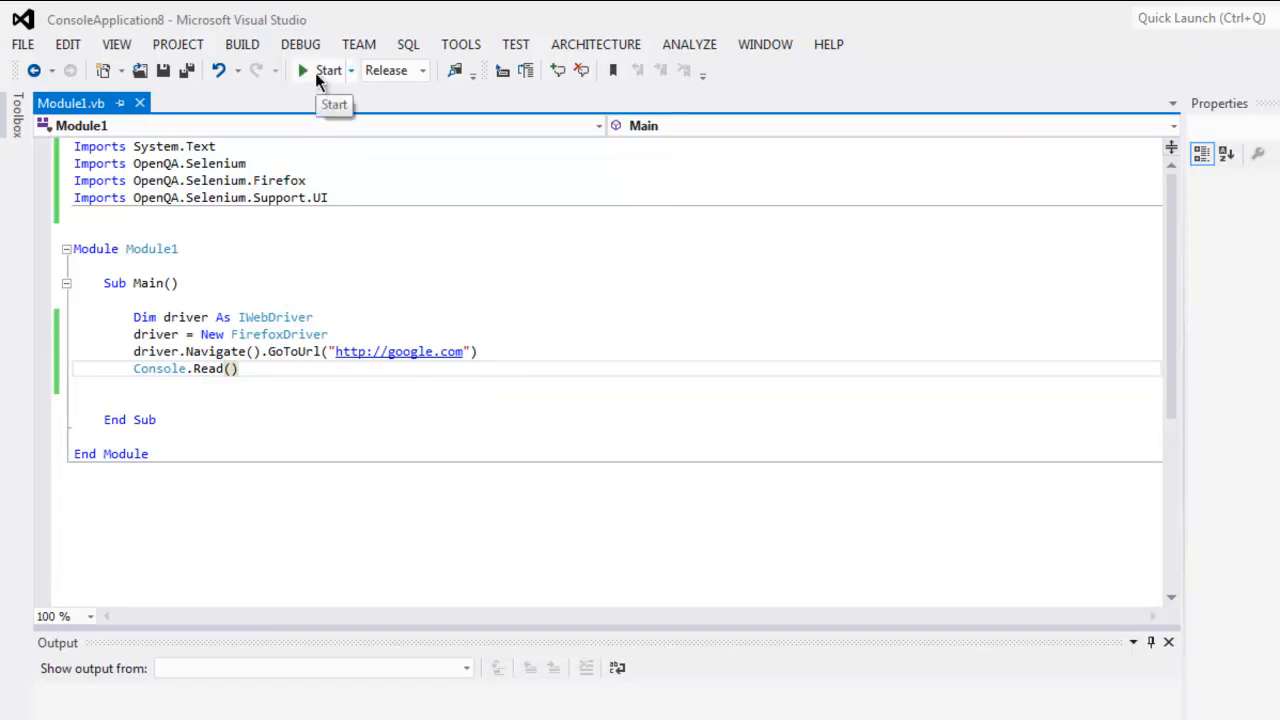
- Start the app, let the driven Firefox load Google, then close that Firefox window
{"action": "left_click", "coordinate": [320, 70]}
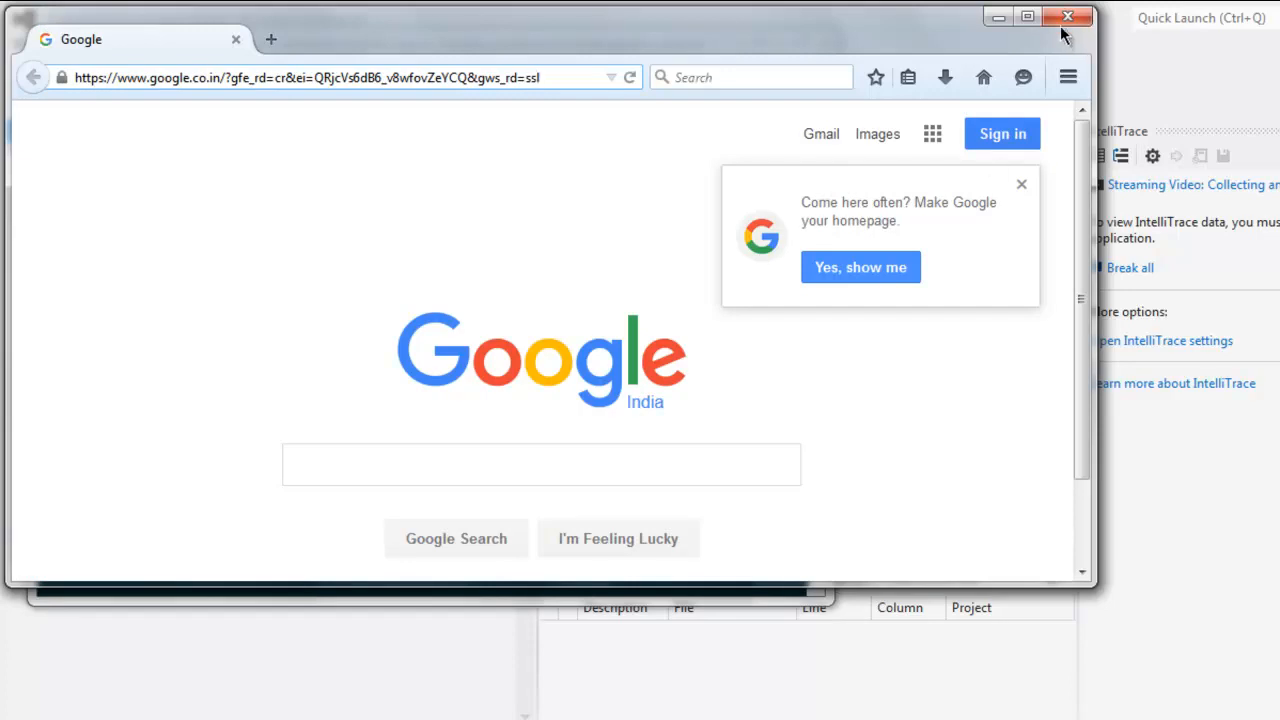
{"action": "left_click", "coordinate": [1066, 20]}
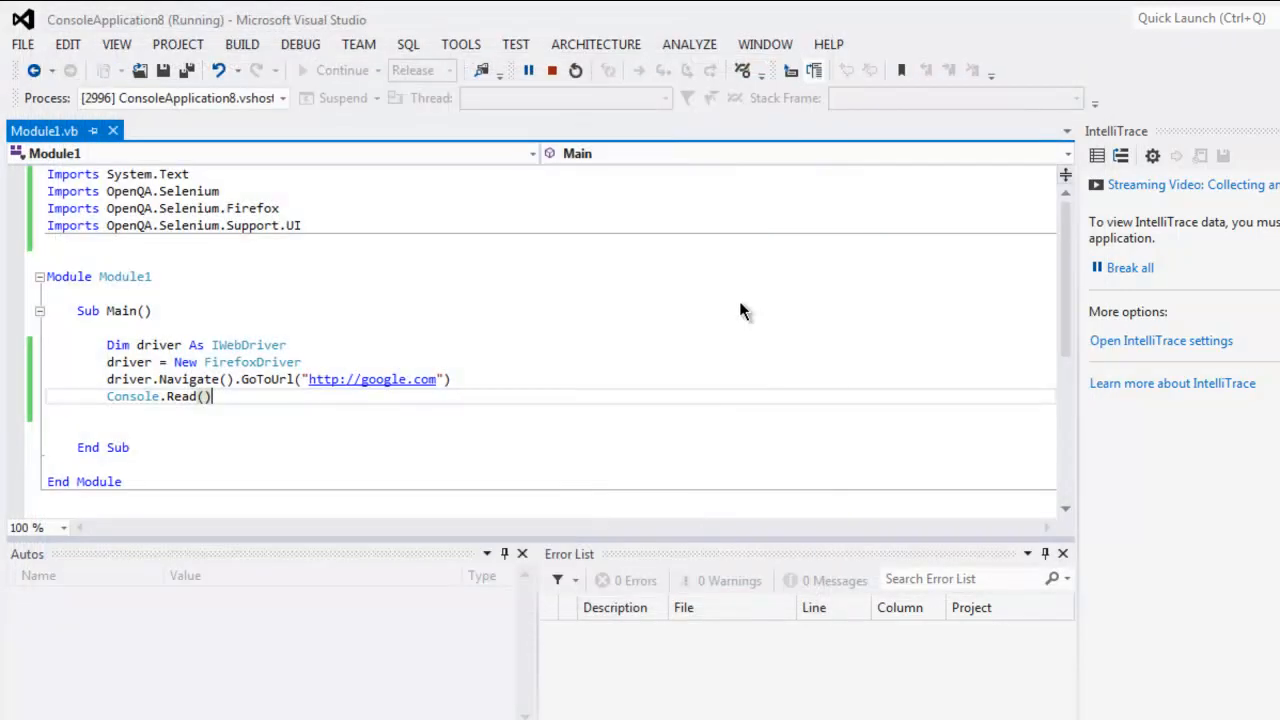